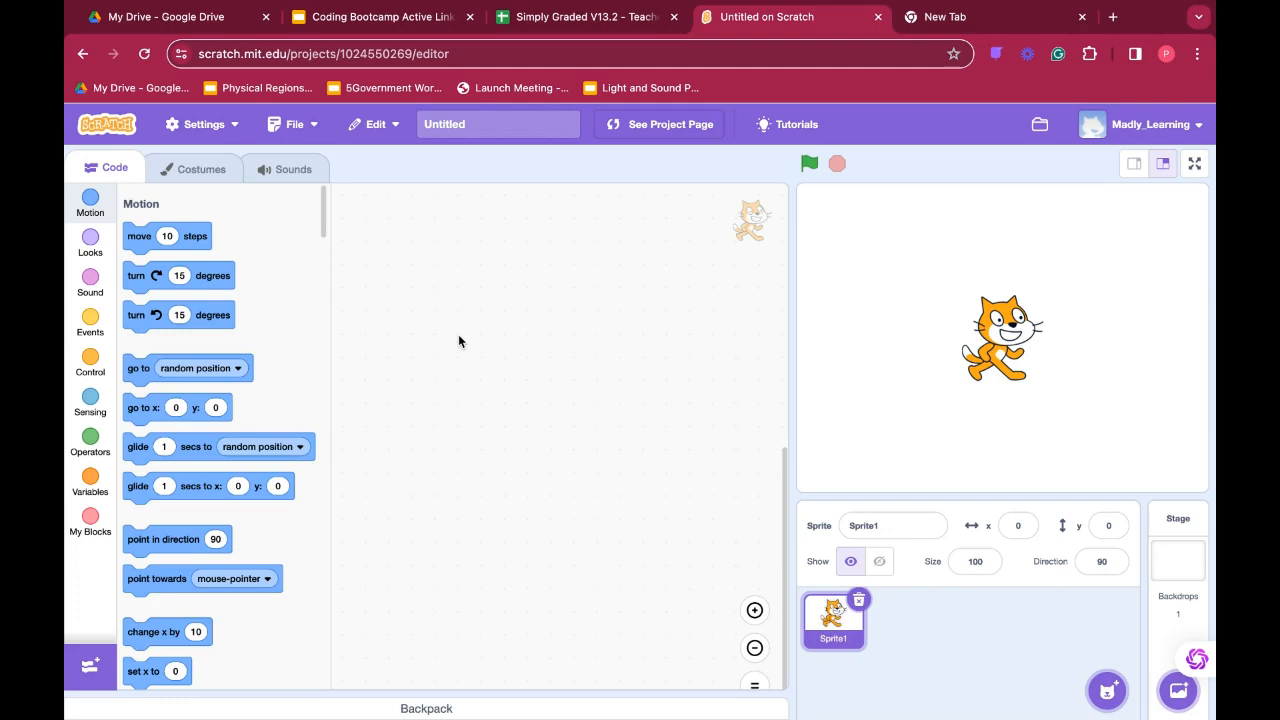
{"action": "mouse_move", "coordinate": [658, 423]}
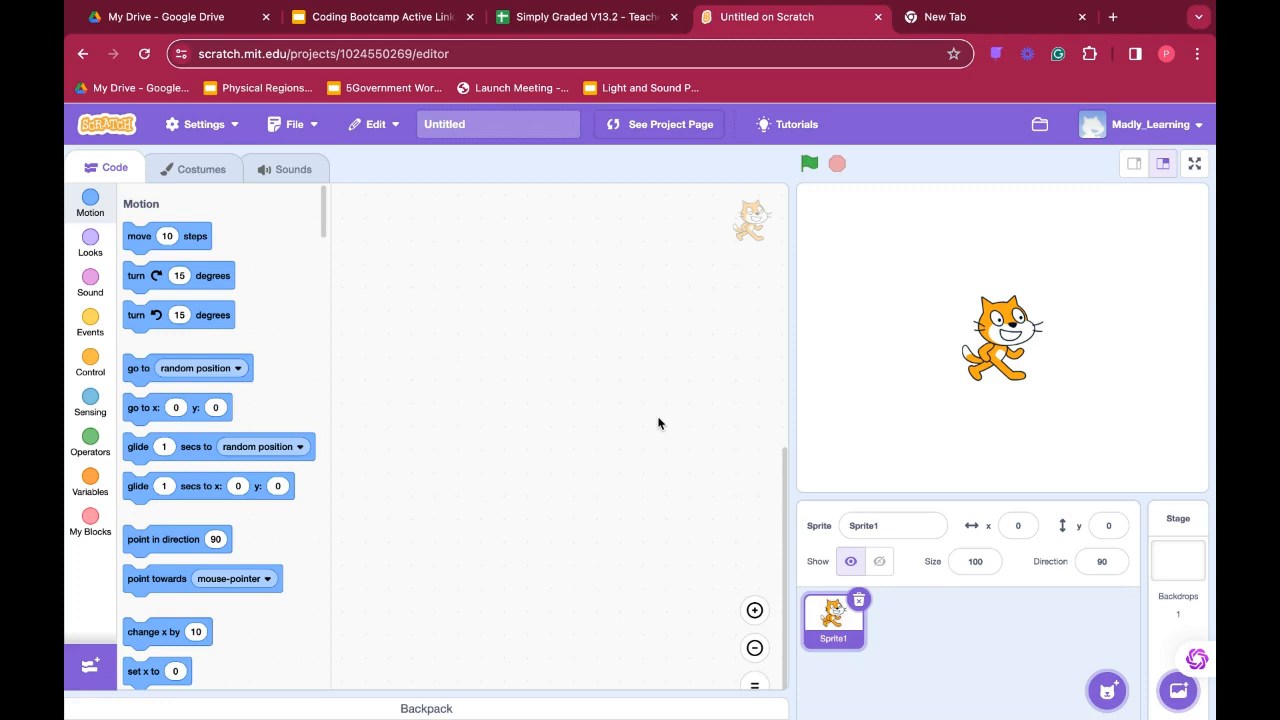
{"action": "mouse_move", "coordinate": [654, 428]}
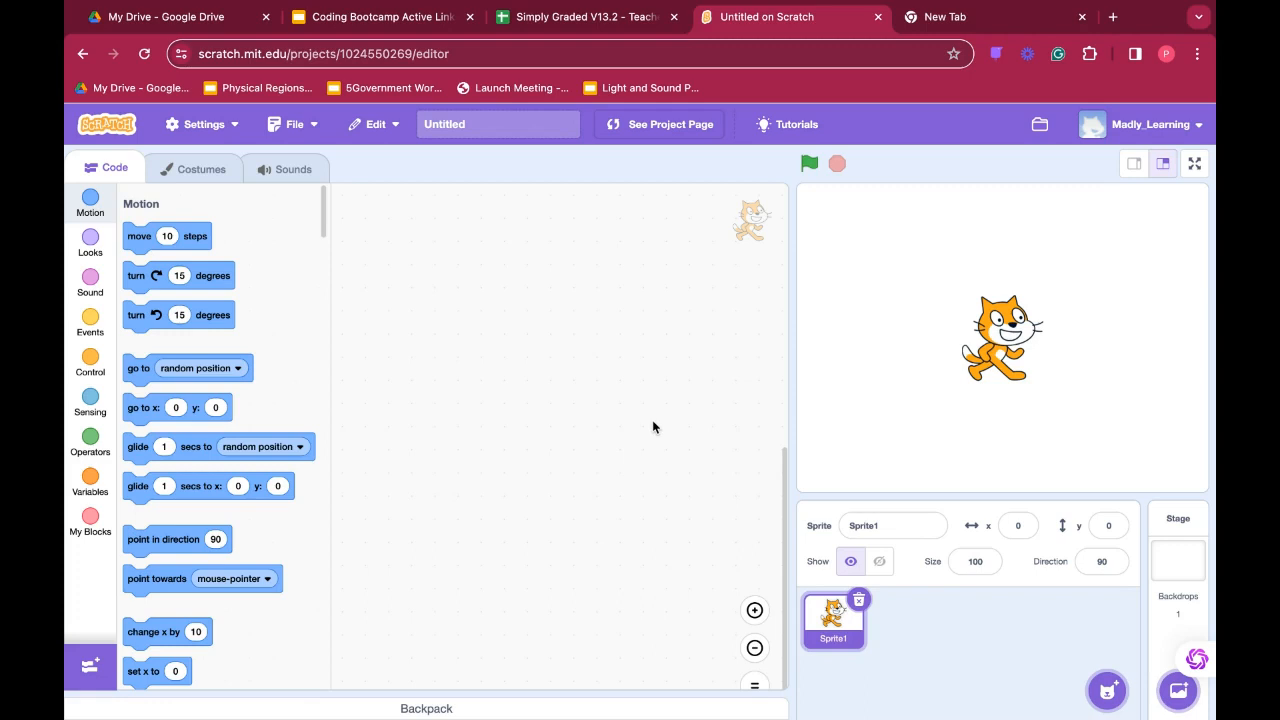
{"action": "mouse_move", "coordinate": [1010, 418]}
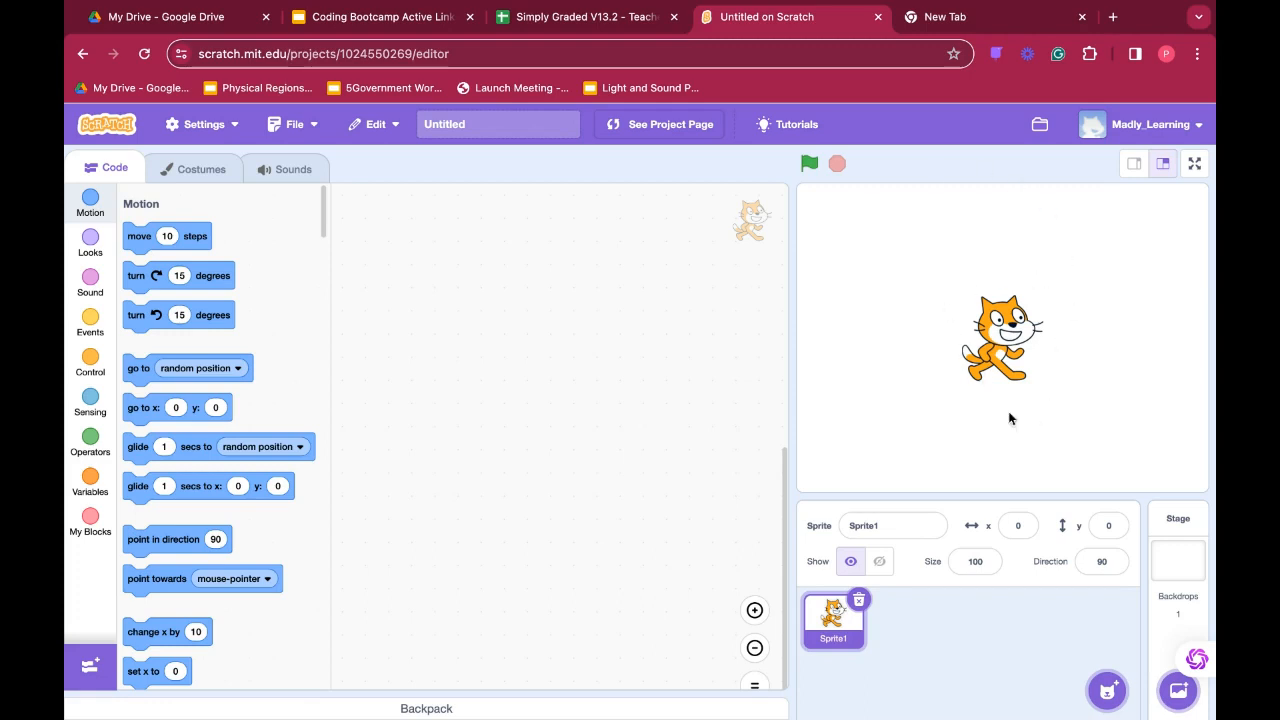
{"action": "mouse_move", "coordinate": [1030, 395]}
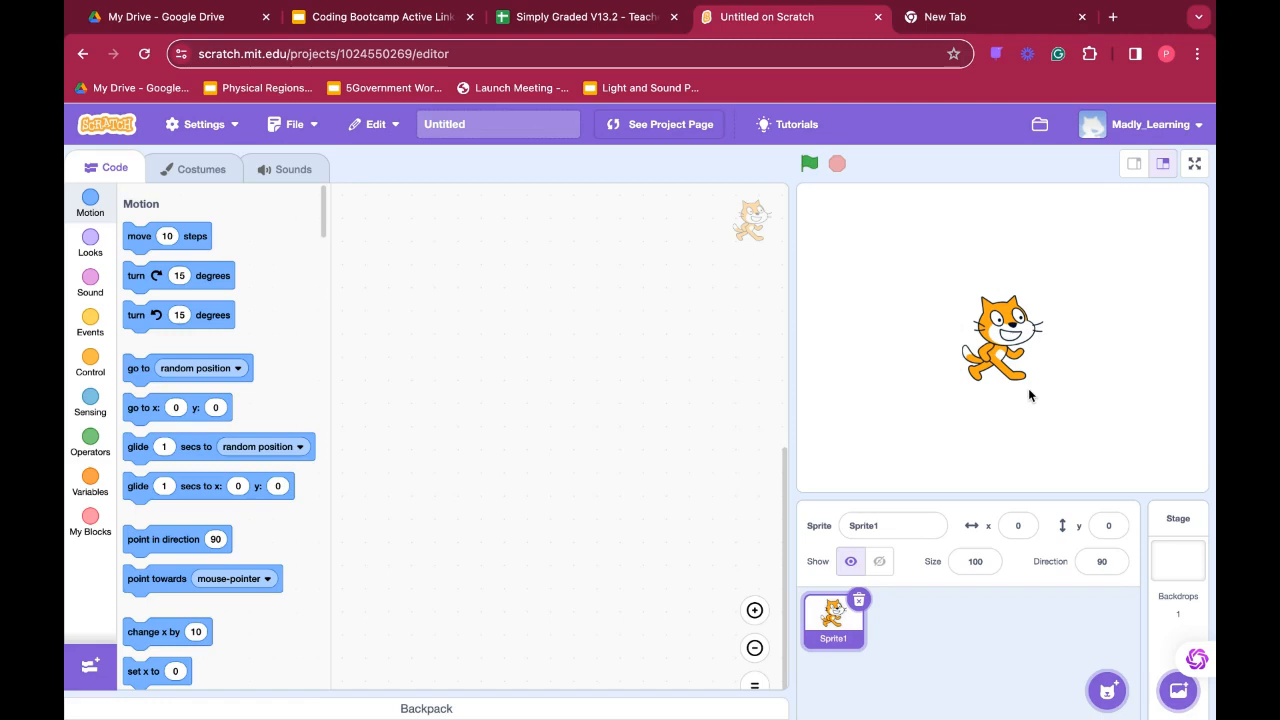
{"action": "mouse_move", "coordinate": [1002, 487]}
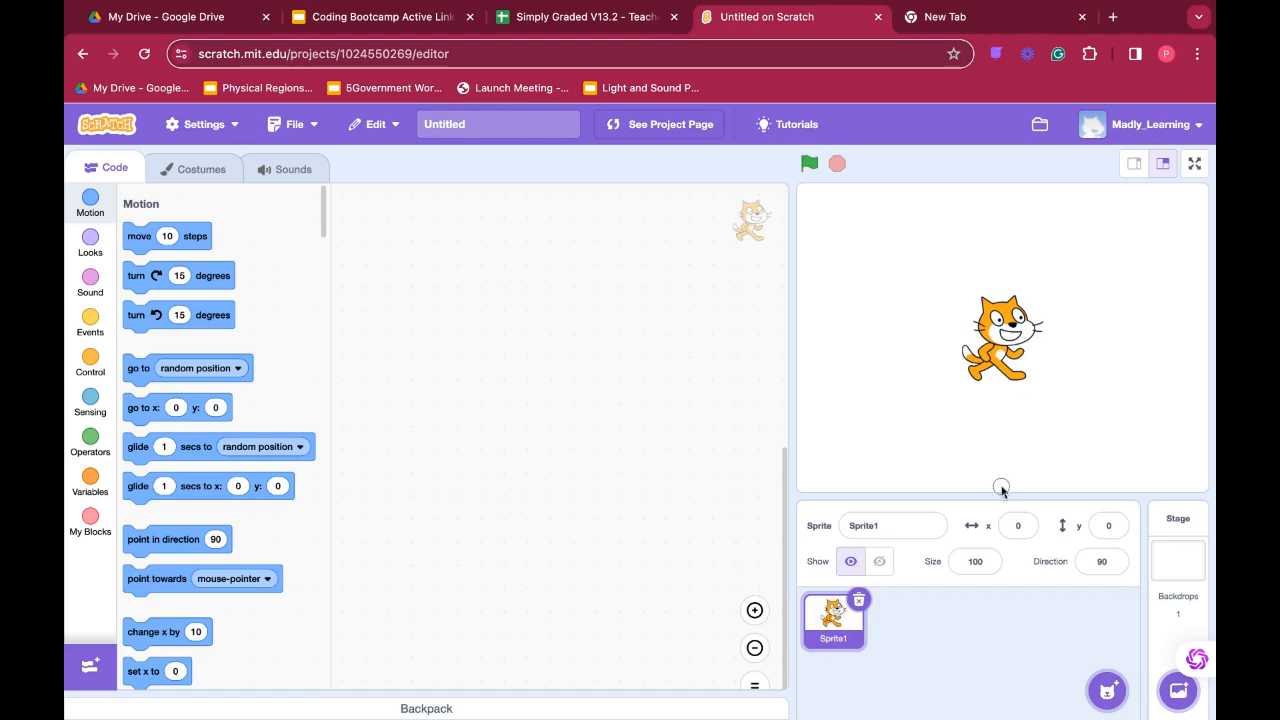
{"action": "mouse_move", "coordinate": [515, 496]}
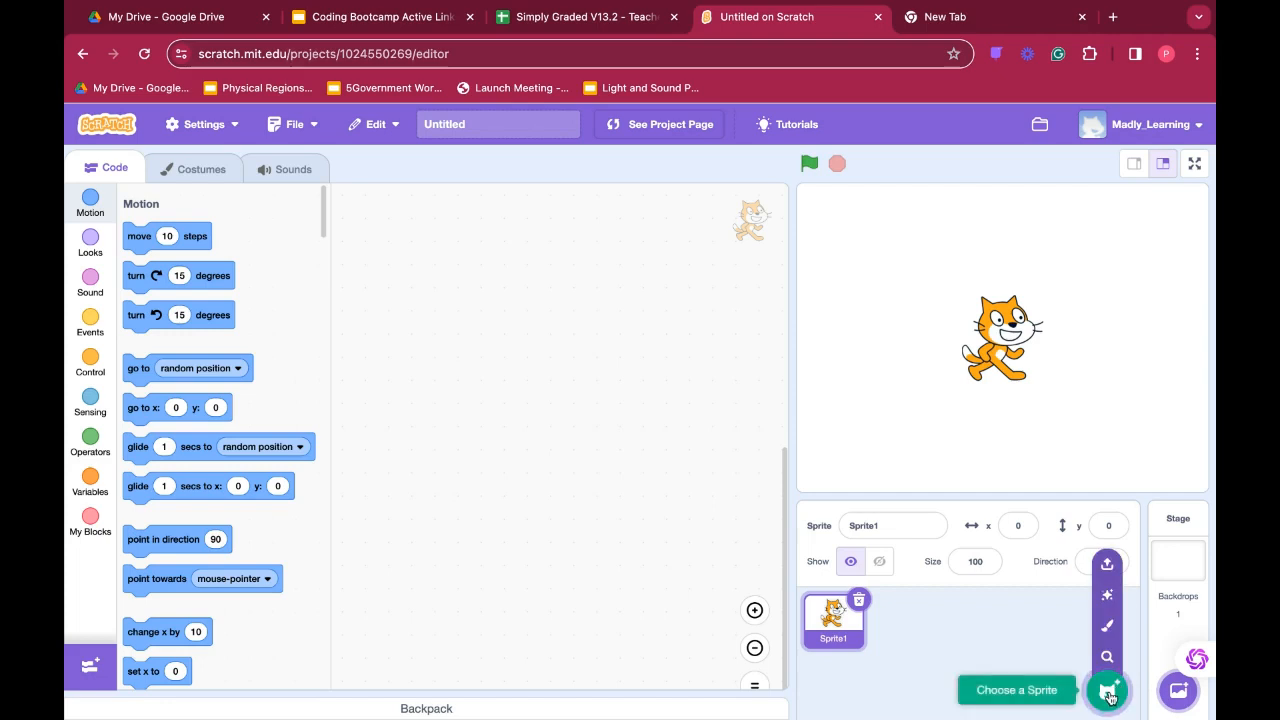
Browse the Looks, Sound and Control block categories in the palette.
{"action": "left_click", "coordinate": [1107, 690]}
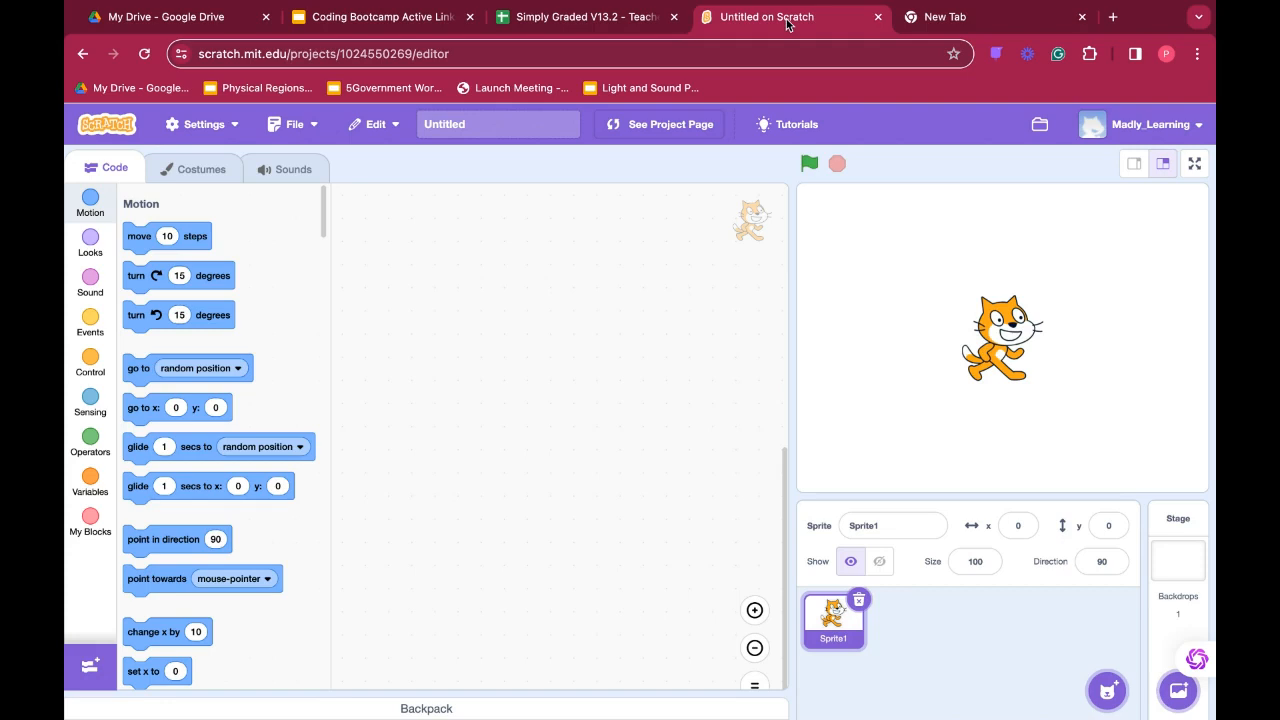
{"action": "mouse_move", "coordinate": [235, 240]}
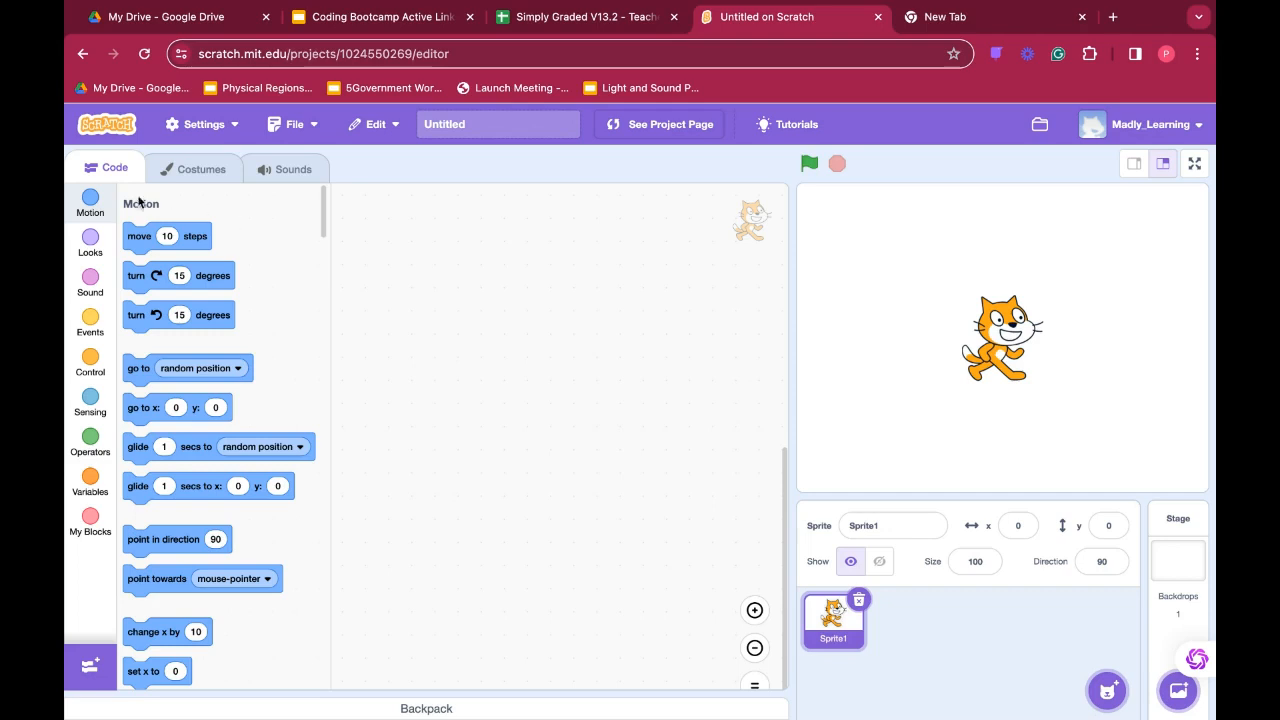
{"action": "mouse_move", "coordinate": [334, 424]}
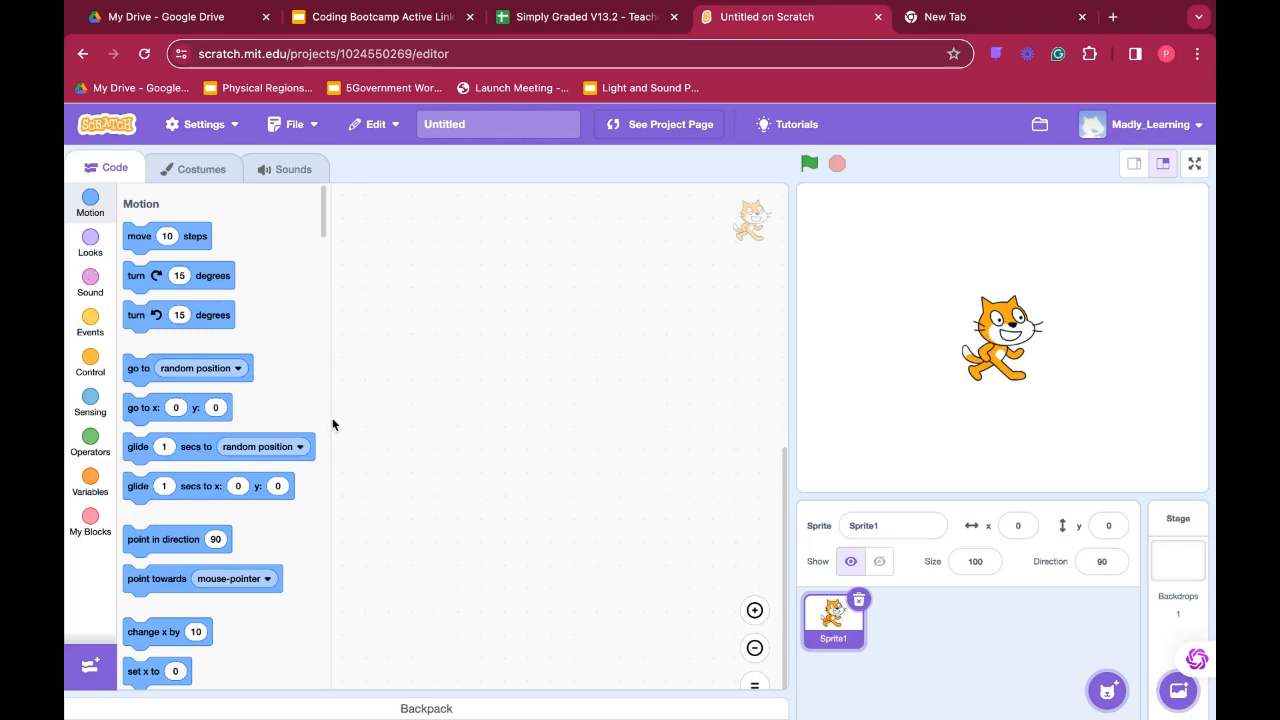
{"action": "mouse_move", "coordinate": [287, 296]}
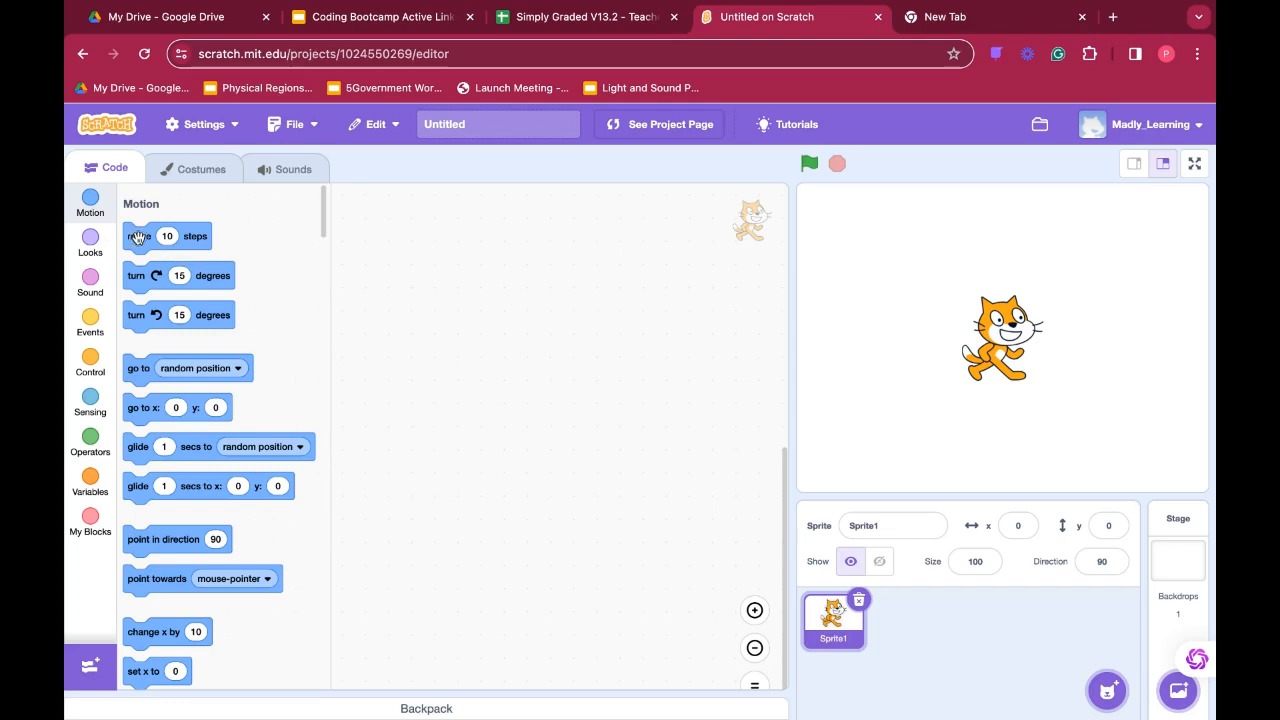
{"action": "left_click_drag", "start_coordinate": [140, 235], "coordinate": [450, 249]}
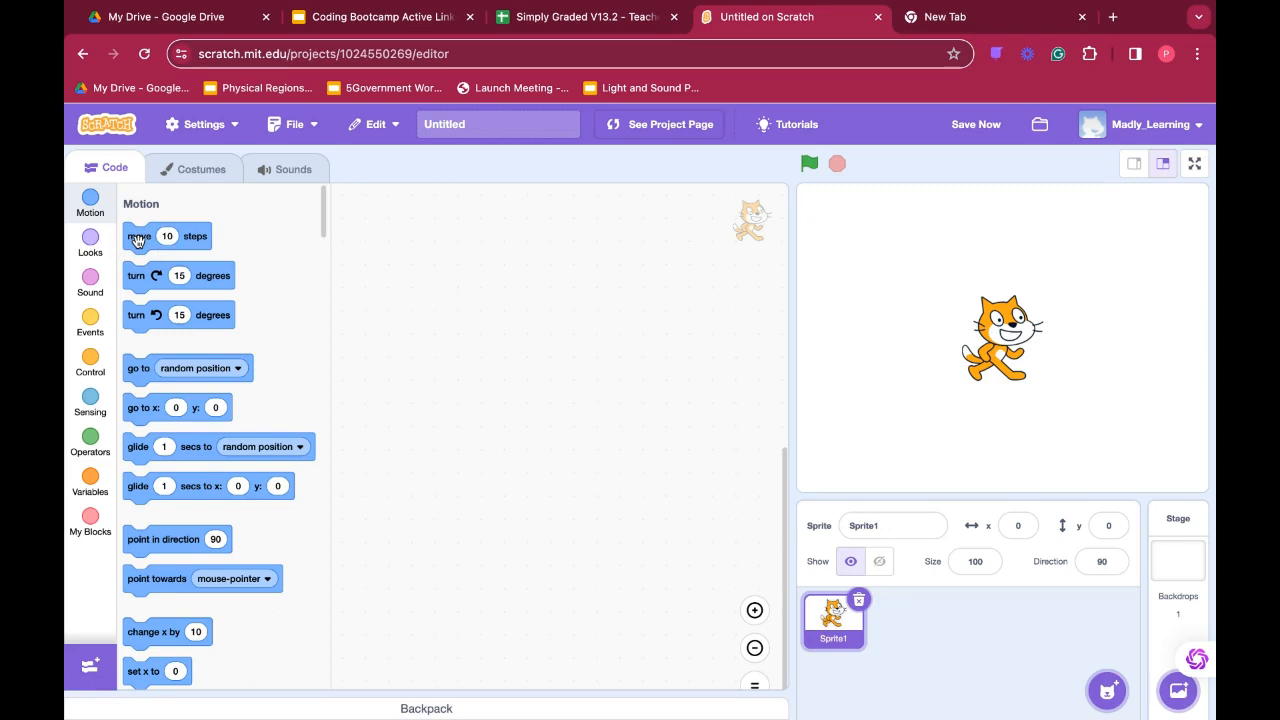
{"action": "mouse_move", "coordinate": [140, 236]}
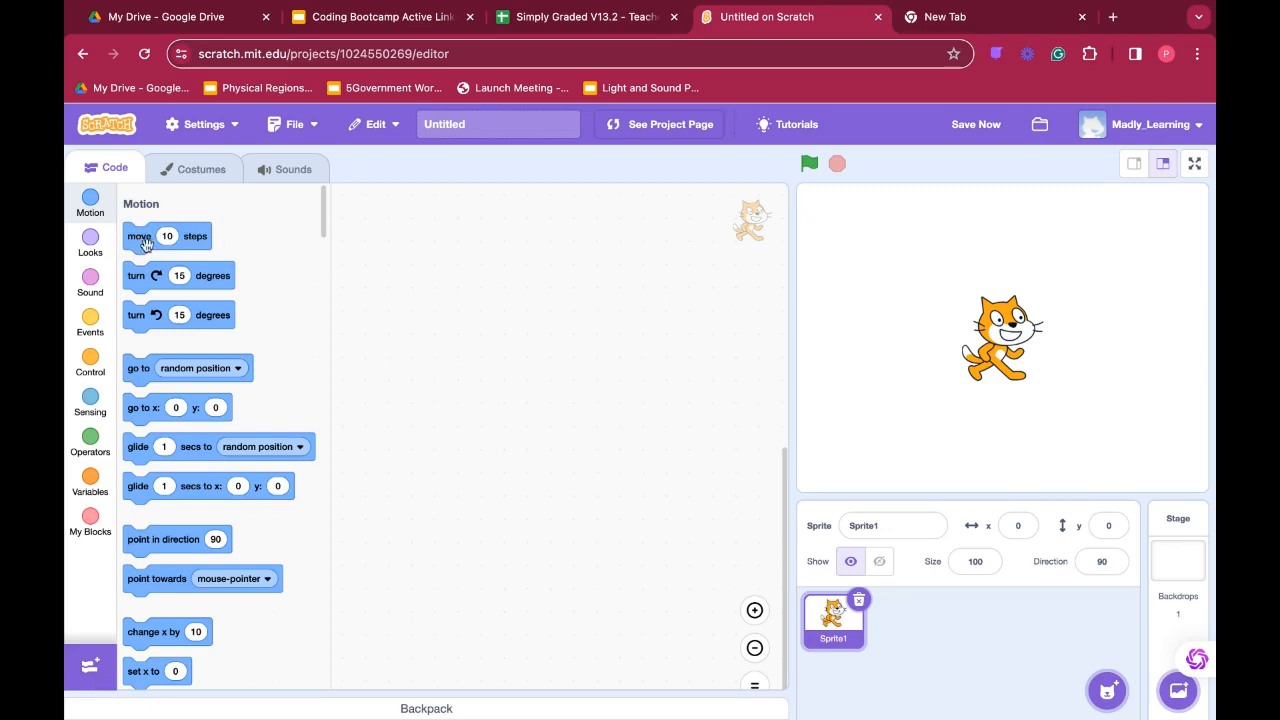
{"action": "left_click", "coordinate": [90, 240]}
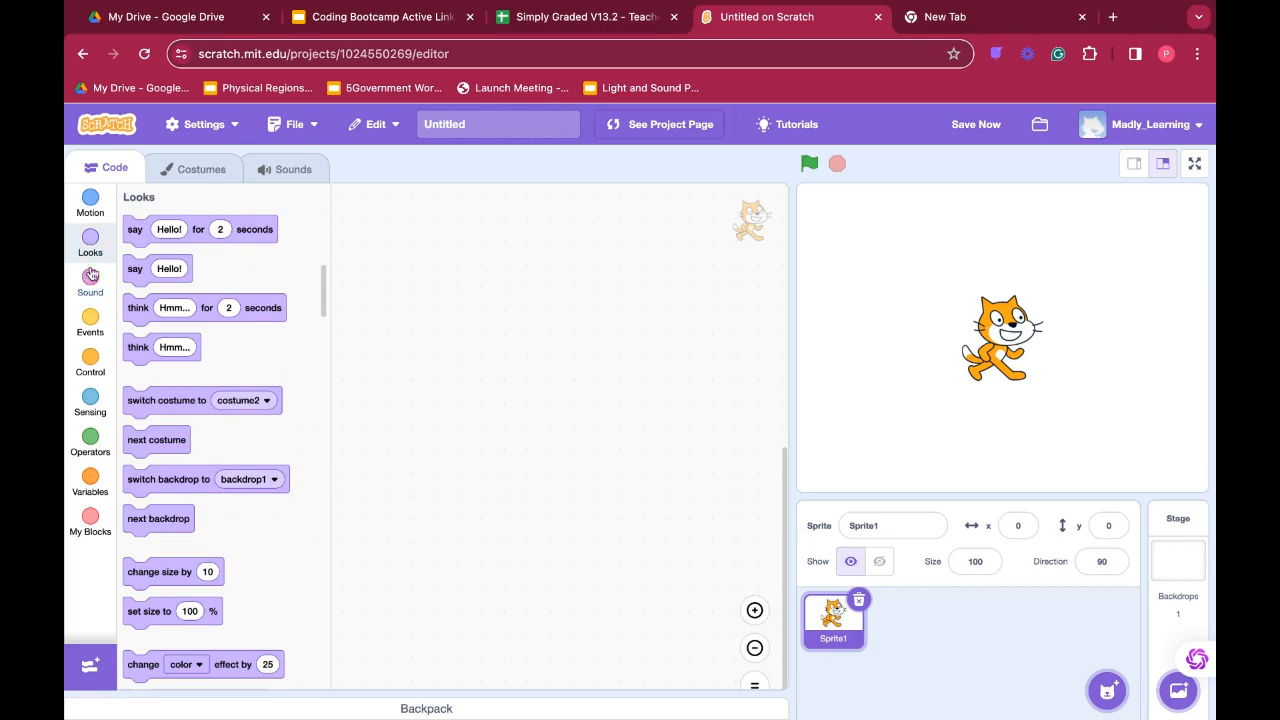
{"action": "left_click", "coordinate": [90, 285]}
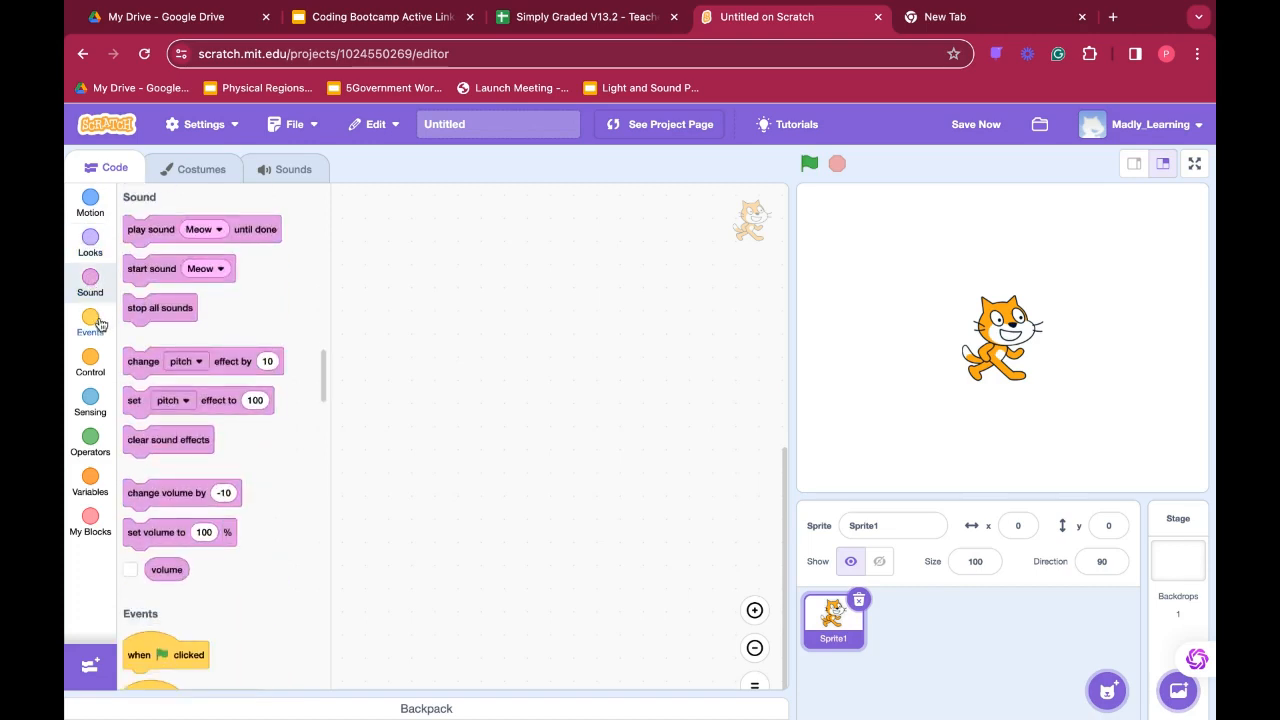
{"action": "left_click", "coordinate": [90, 362]}
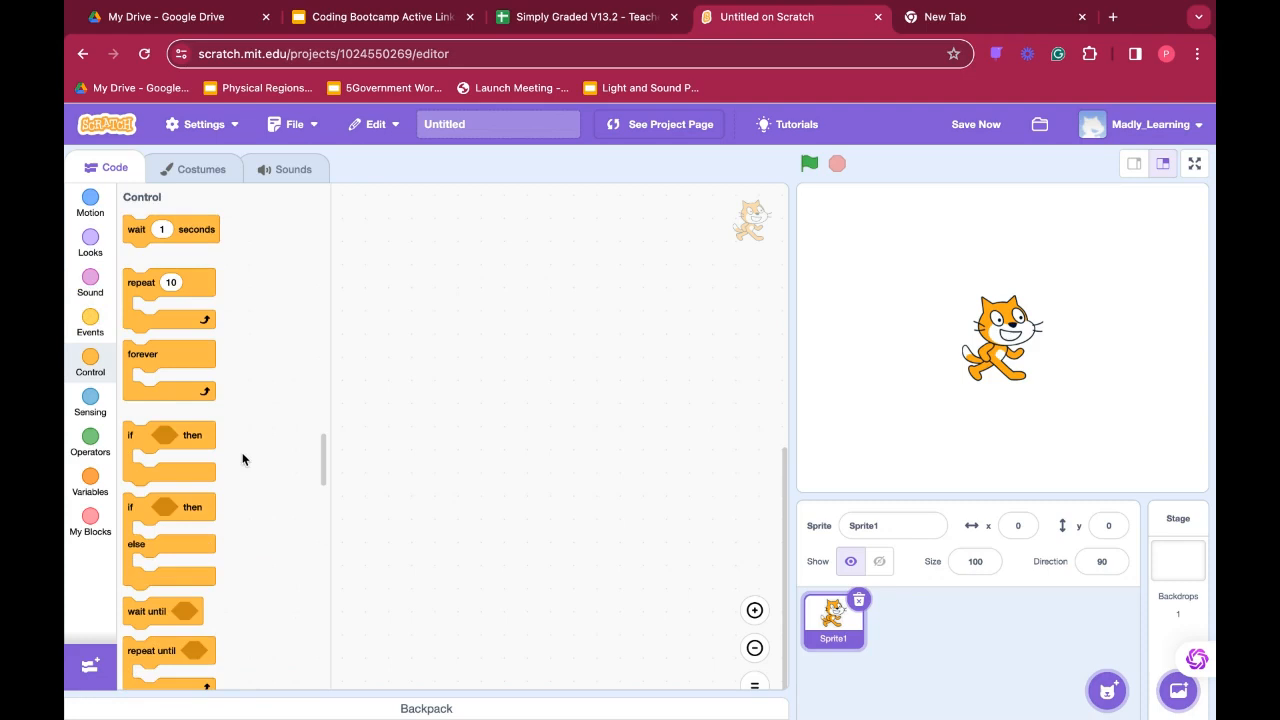
Continue through Sensing, Operators and Variables, finishing on the My Blocks section.
{"action": "left_click", "coordinate": [90, 400]}
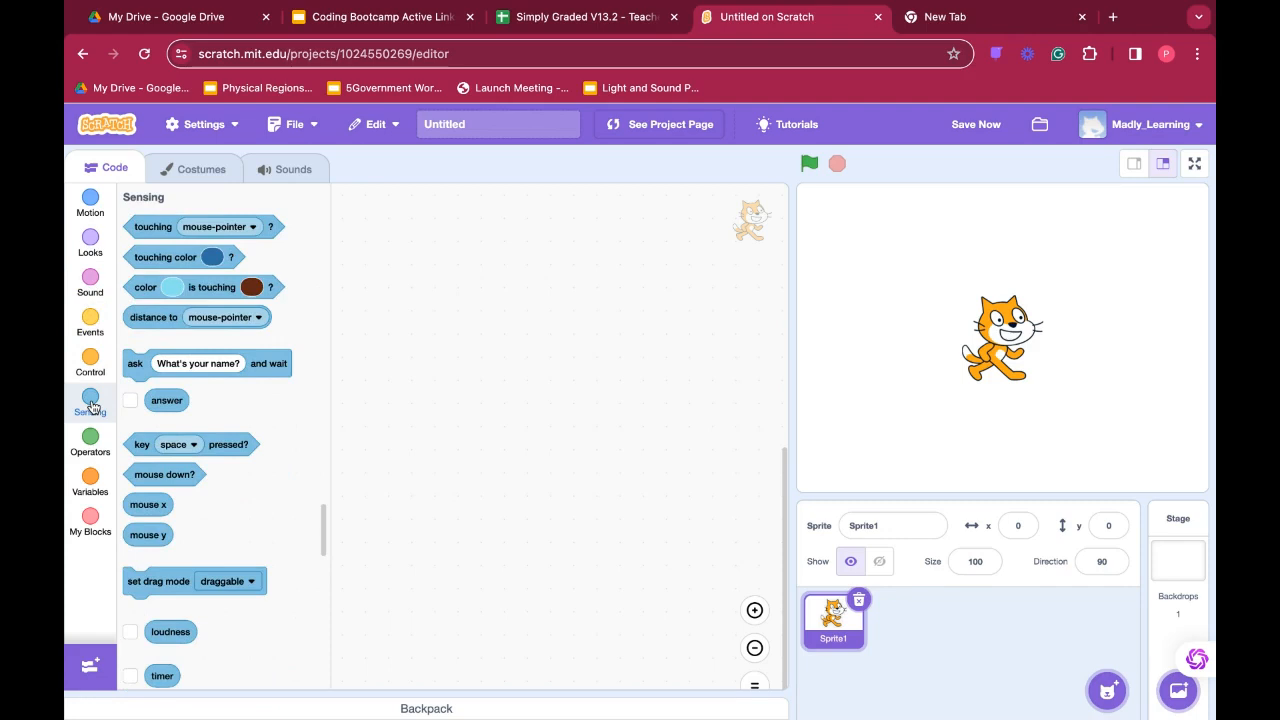
{"action": "left_click", "coordinate": [90, 440]}
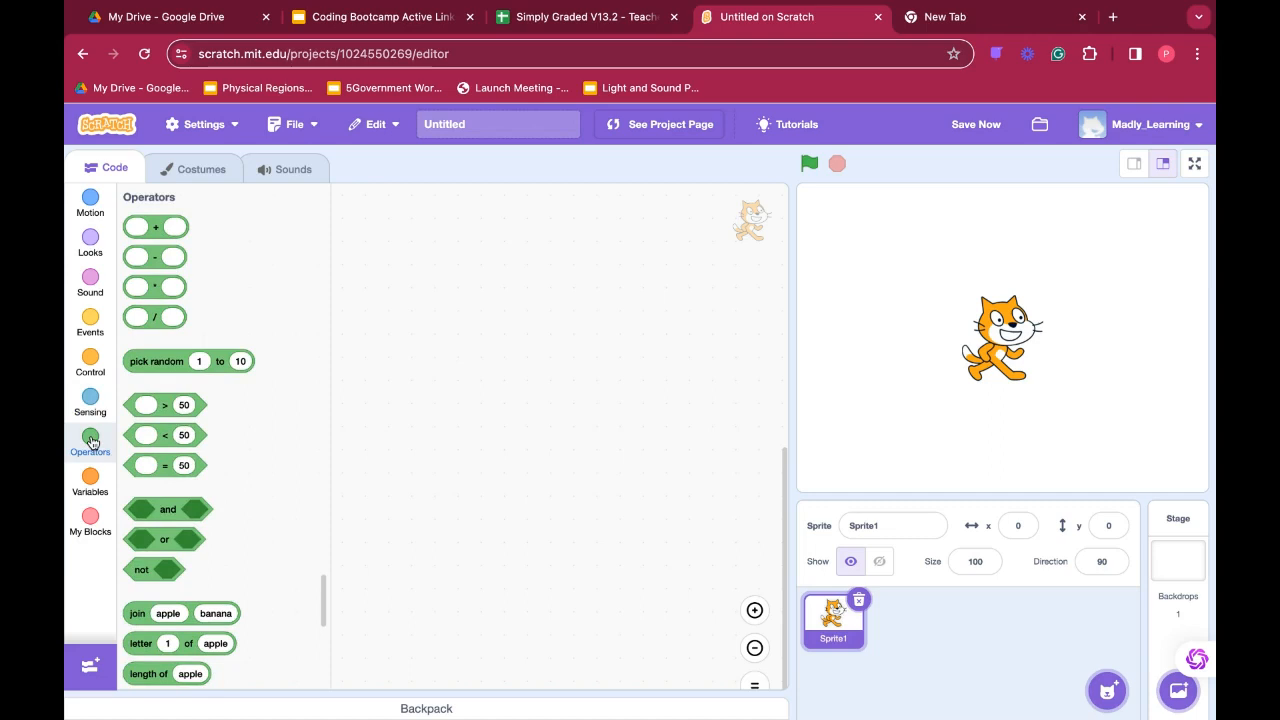
{"action": "mouse_move", "coordinate": [90, 479]}
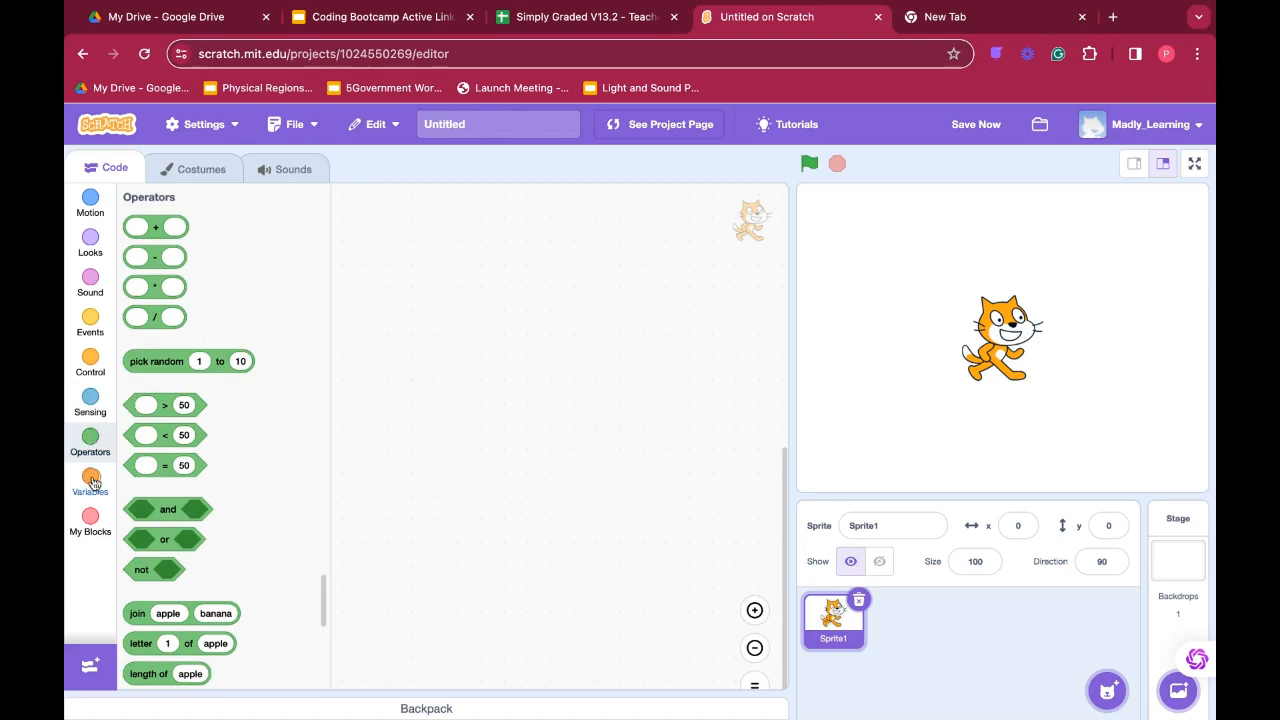
{"action": "left_click", "coordinate": [90, 481]}
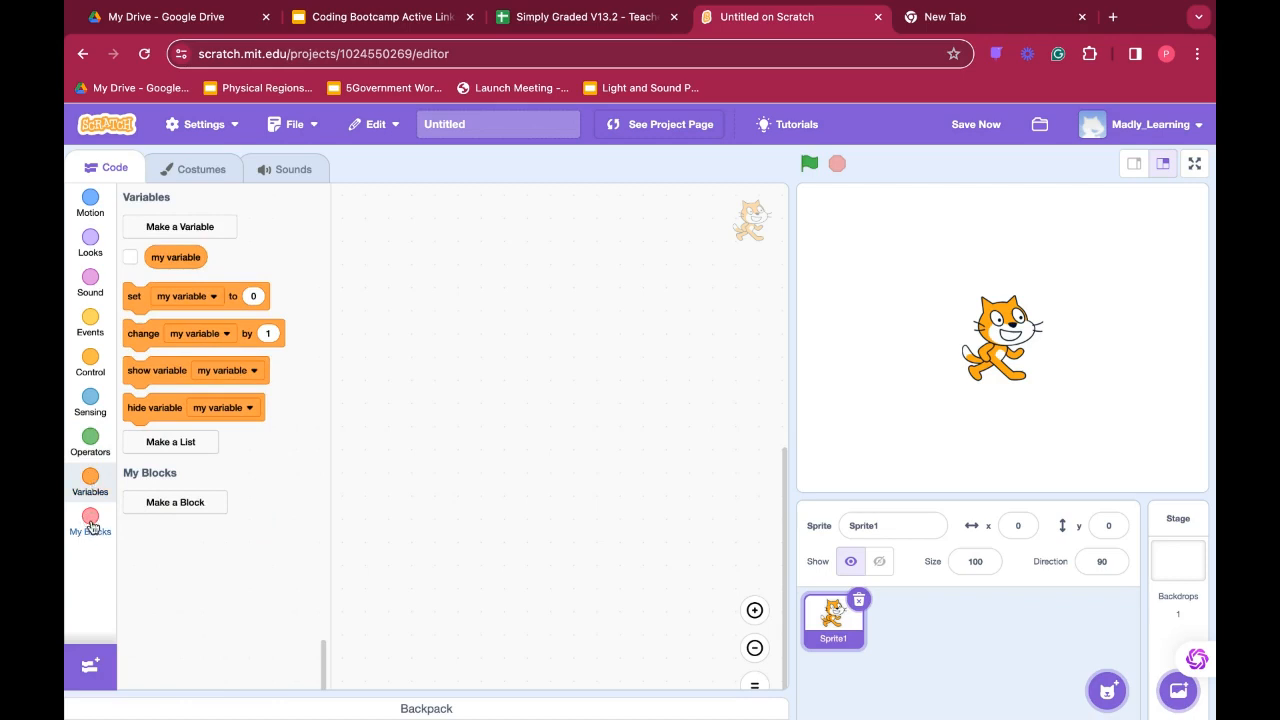
{"action": "left_click", "coordinate": [90, 520]}
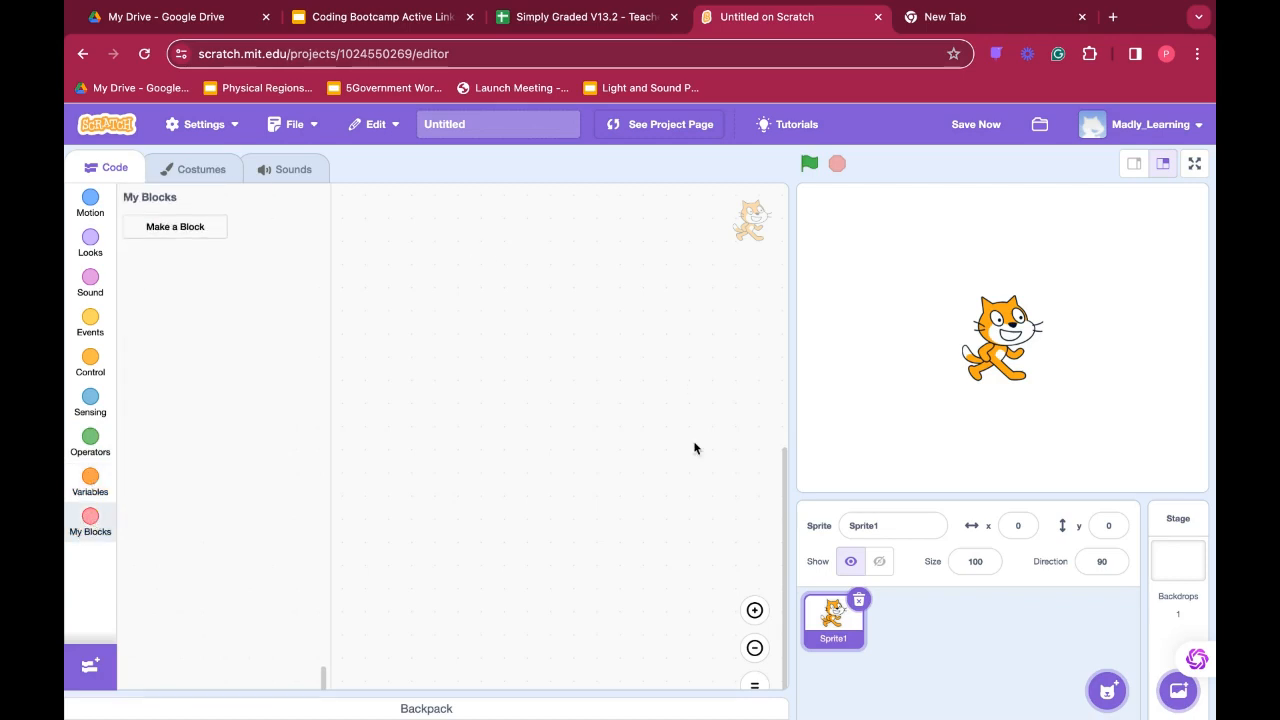
{"action": "mouse_move", "coordinate": [120, 313]}
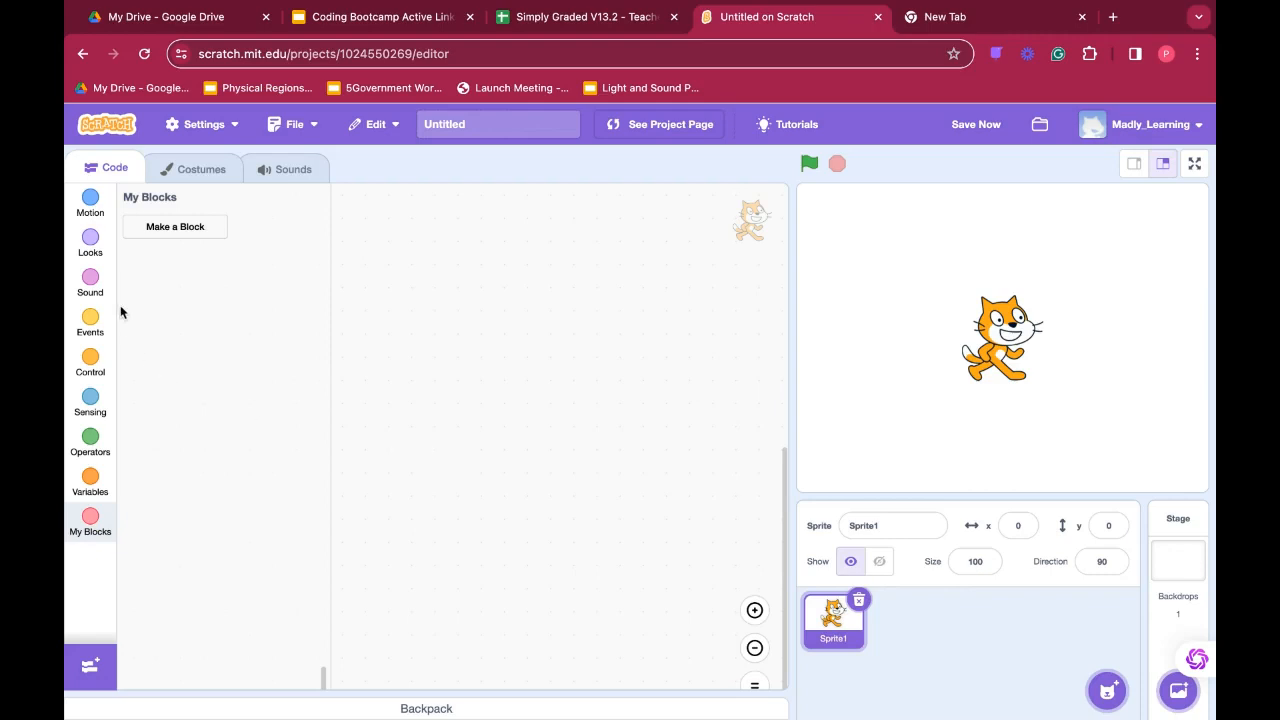
{"action": "left_click", "coordinate": [90, 198]}
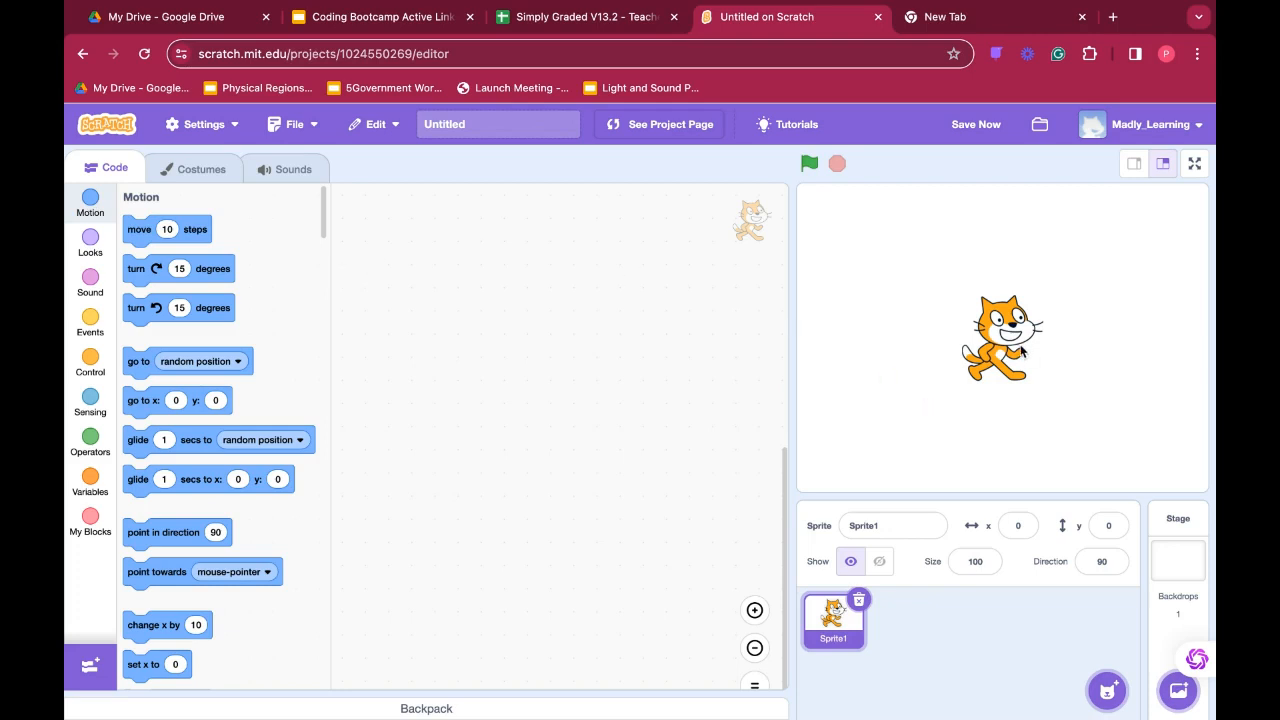
{"action": "mouse_move", "coordinate": [1063, 337]}
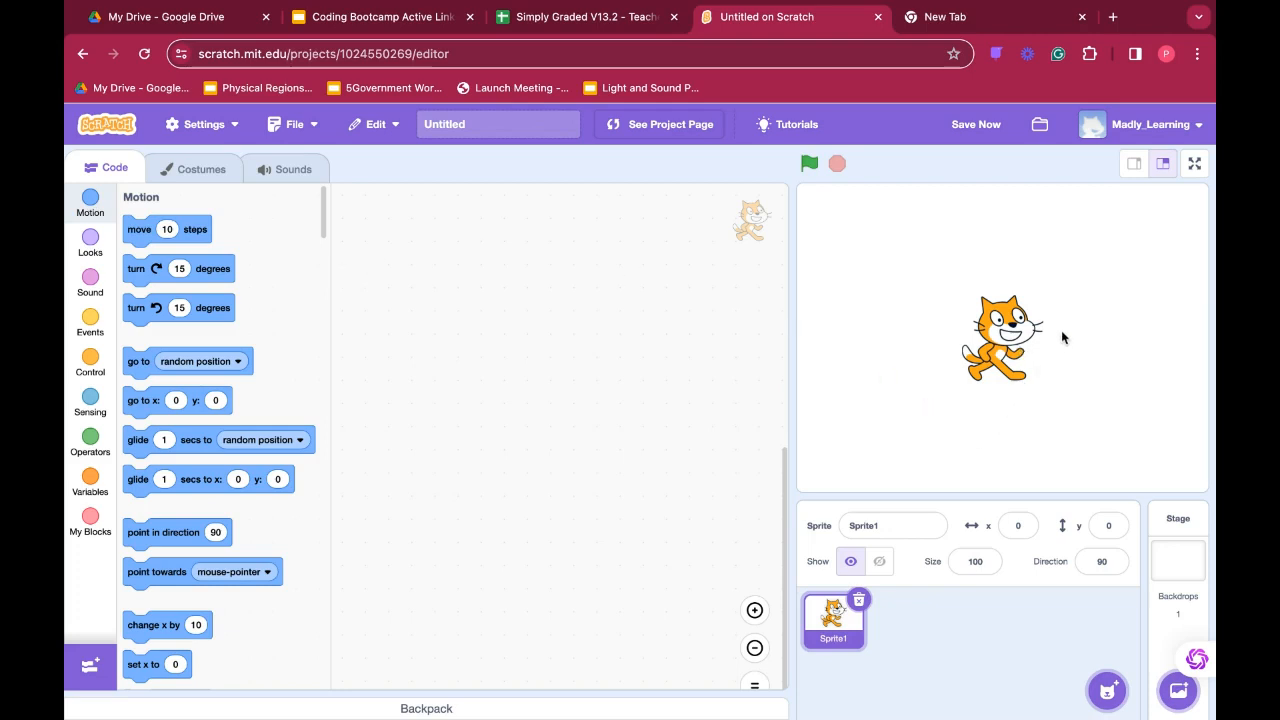
{"action": "mouse_move", "coordinate": [920, 378]}
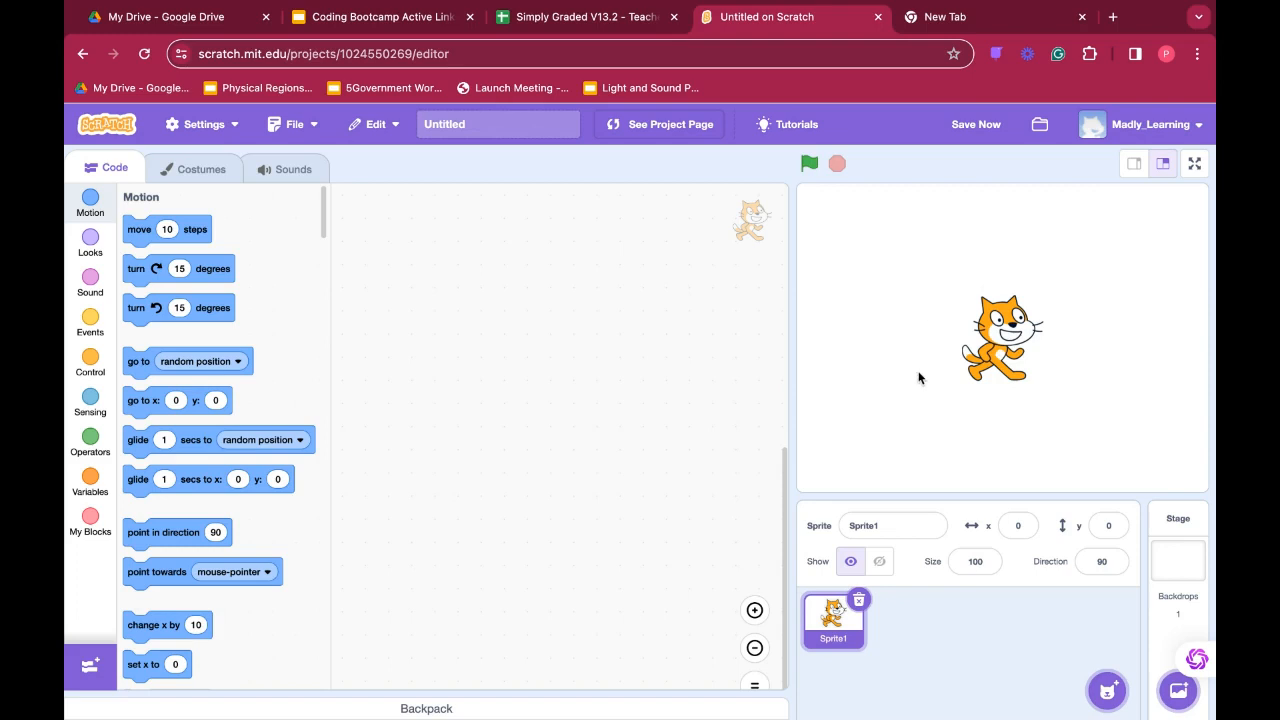
{"action": "mouse_move", "coordinate": [1005, 325]}
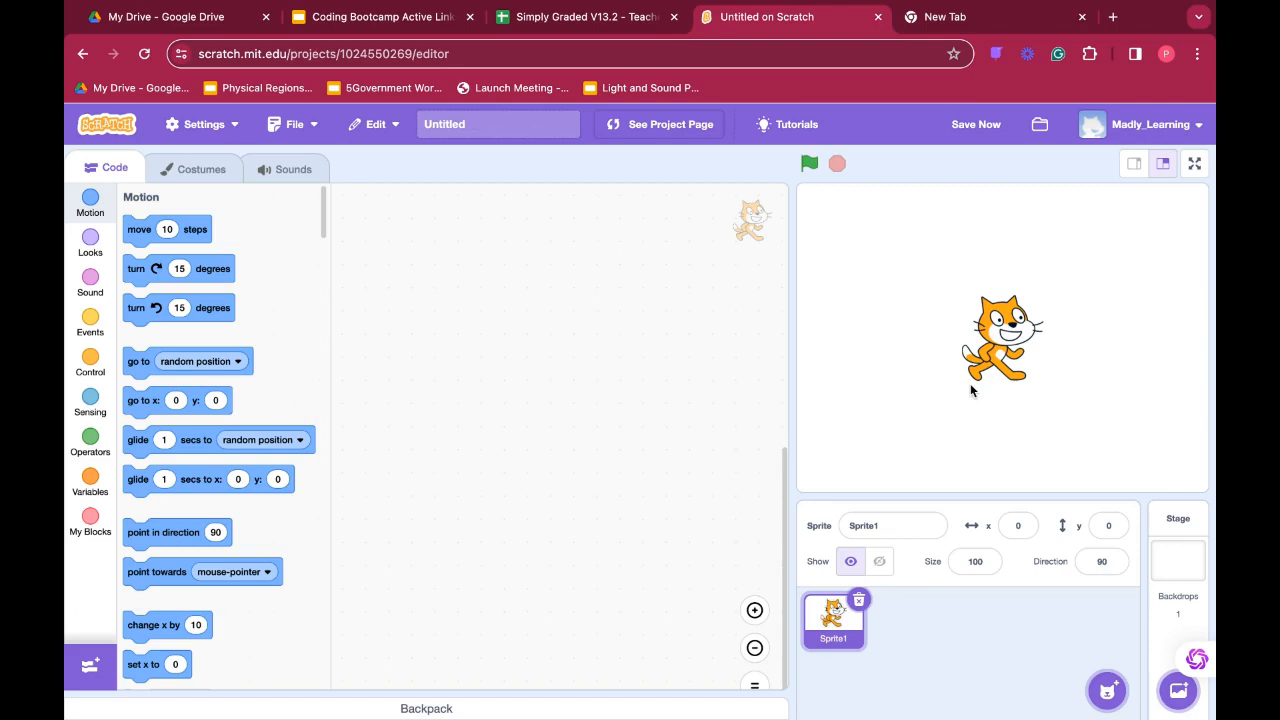
{"action": "mouse_move", "coordinate": [500, 333]}
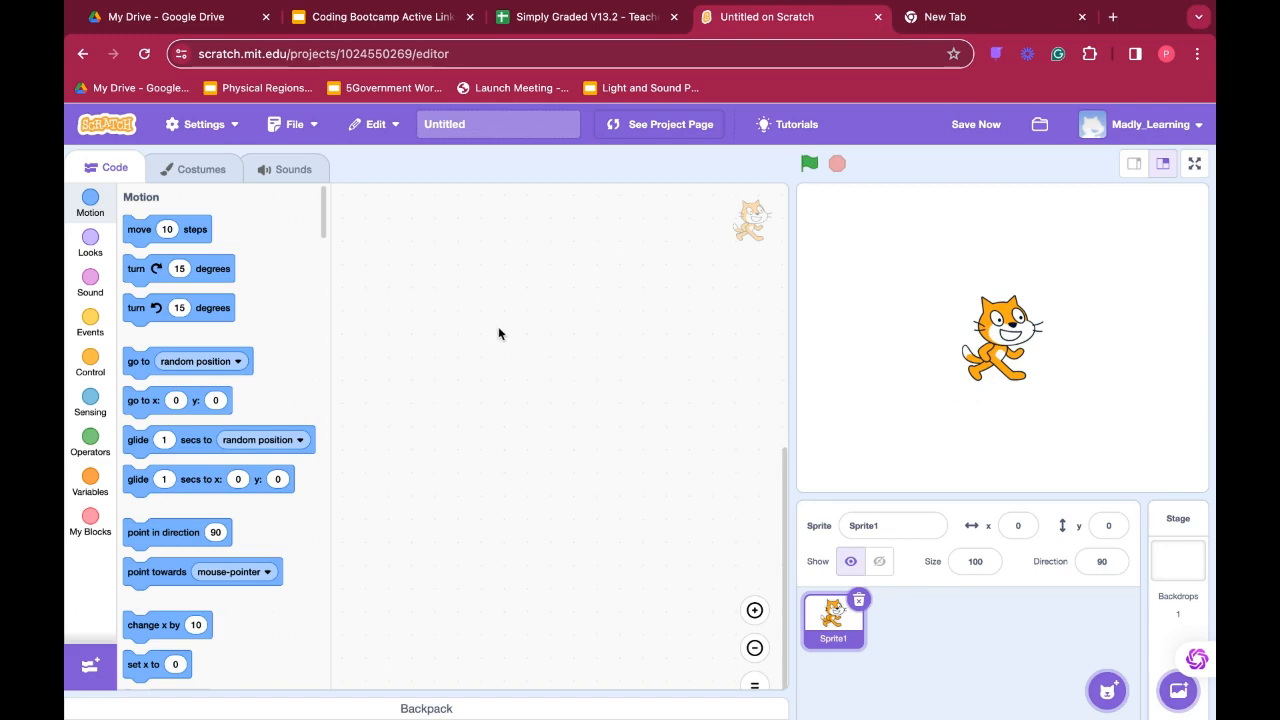
{"action": "mouse_move", "coordinate": [755, 275]}
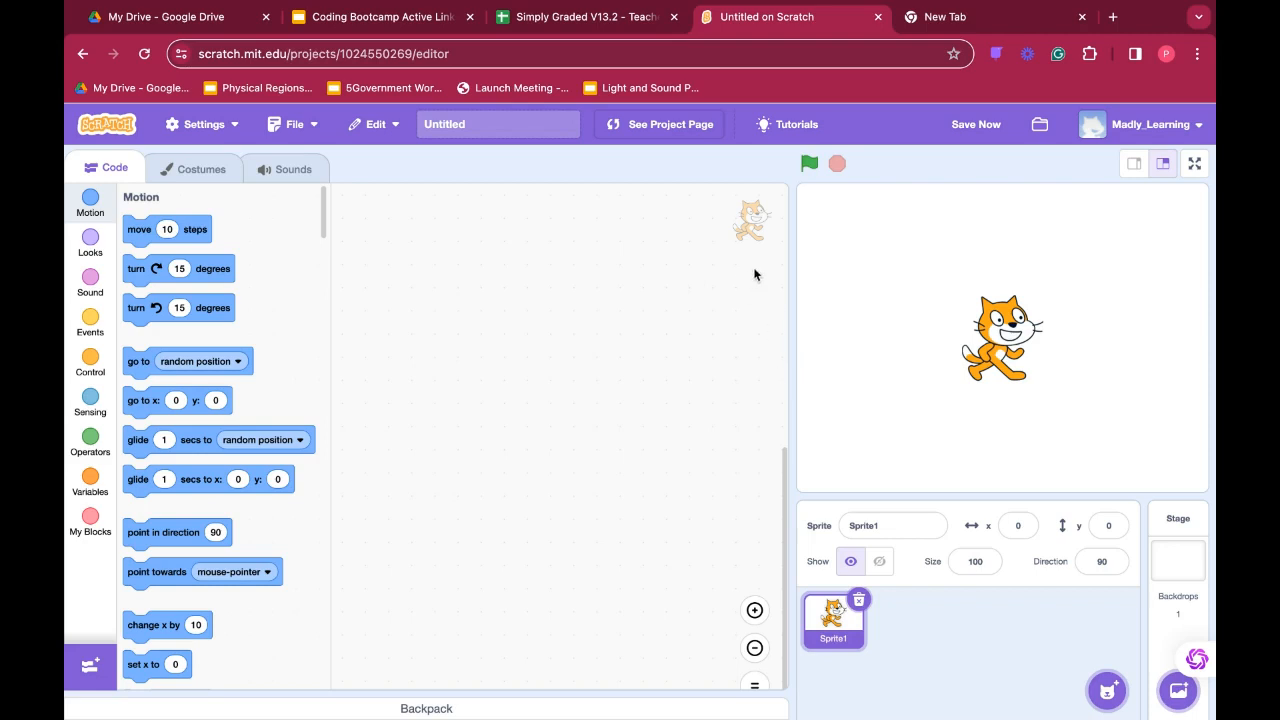
{"action": "mouse_move", "coordinate": [940, 358]}
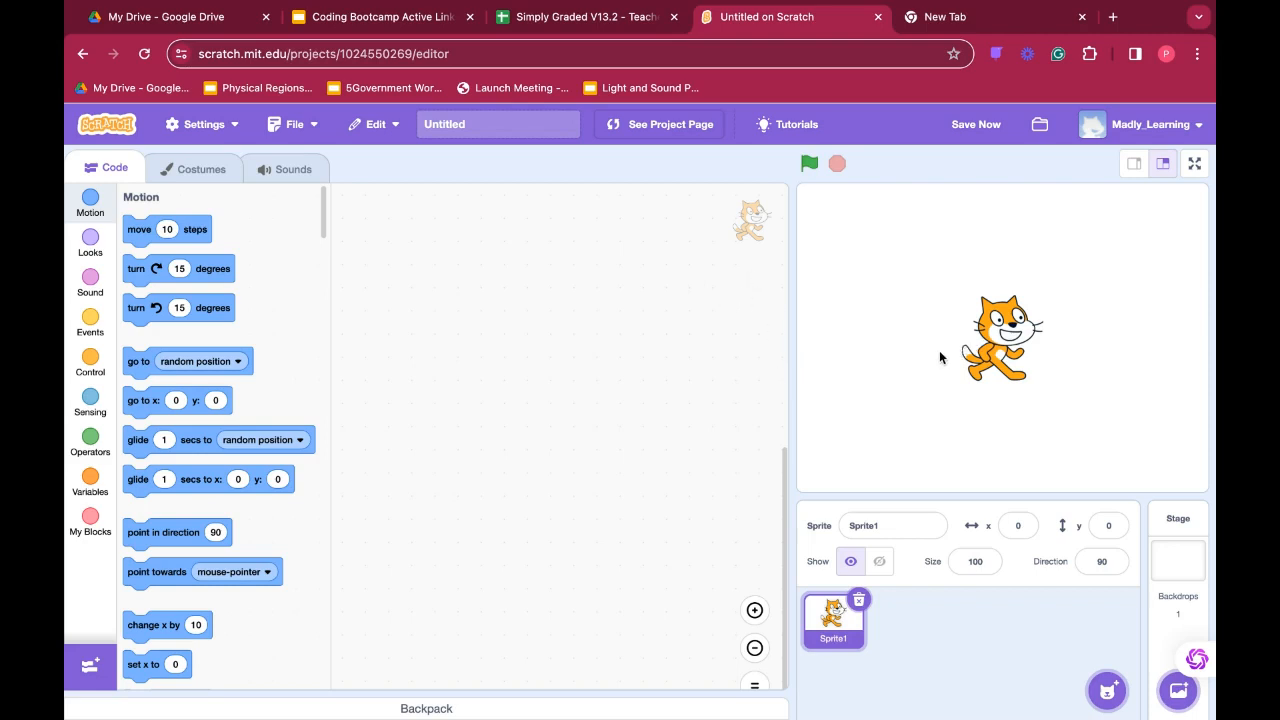
{"action": "mouse_move", "coordinate": [903, 320]}
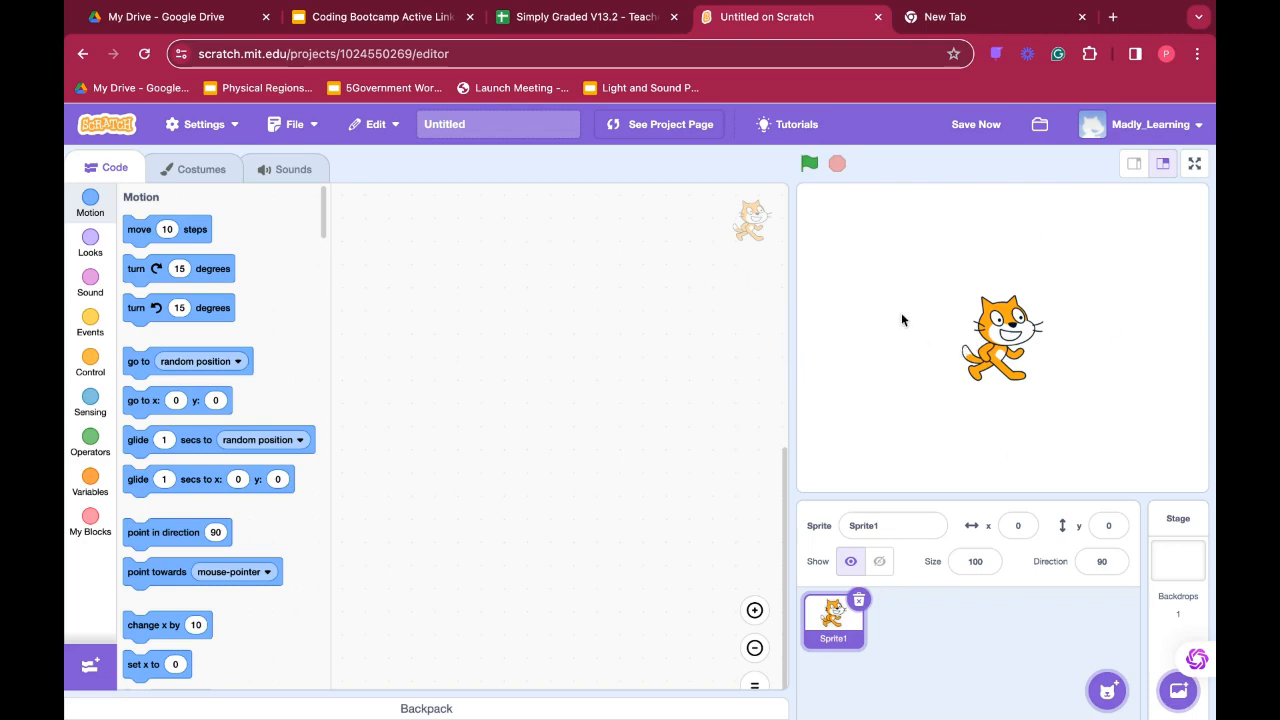
{"action": "mouse_move", "coordinate": [923, 349]}
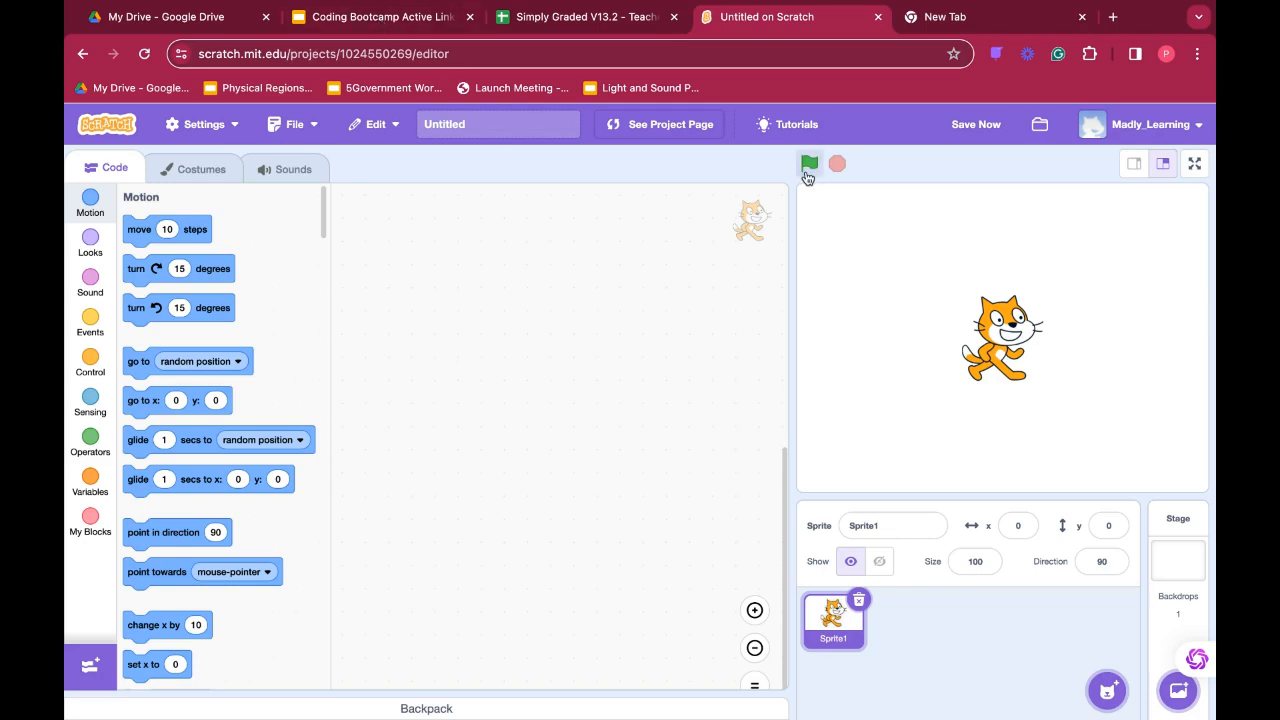
{"action": "mouse_move", "coordinate": [809, 164]}
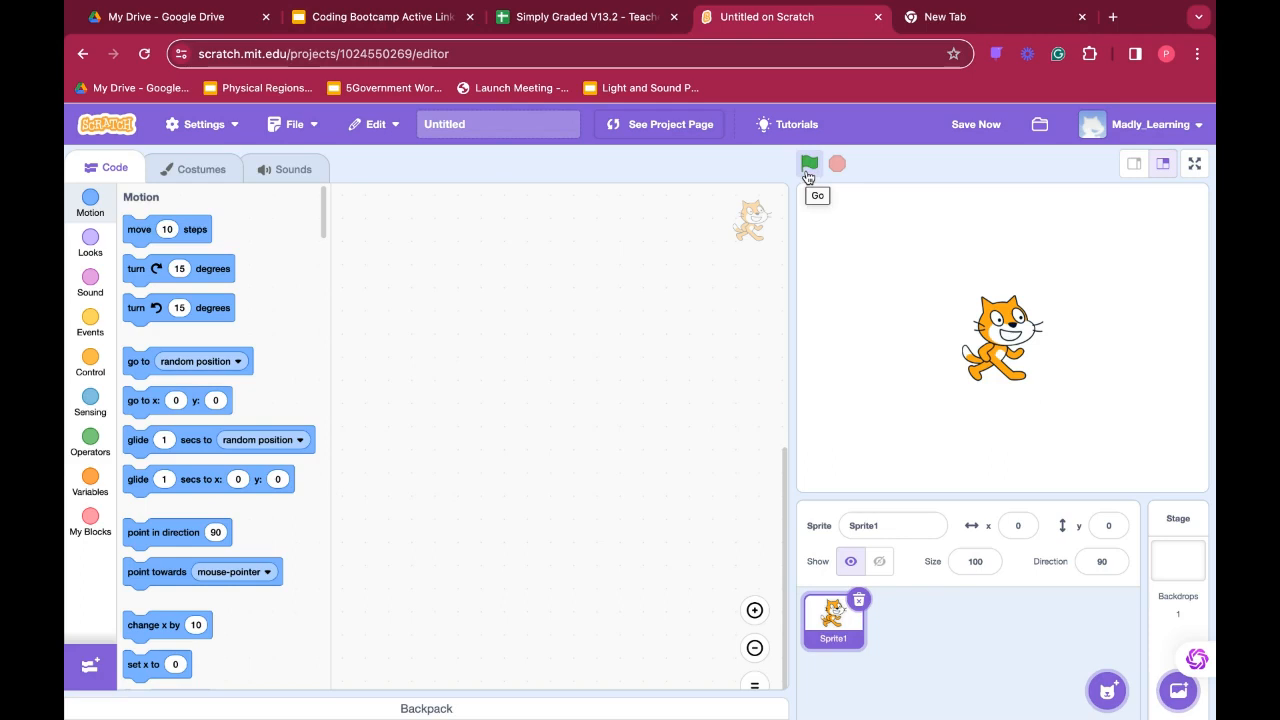
{"action": "mouse_move", "coordinate": [531, 293]}
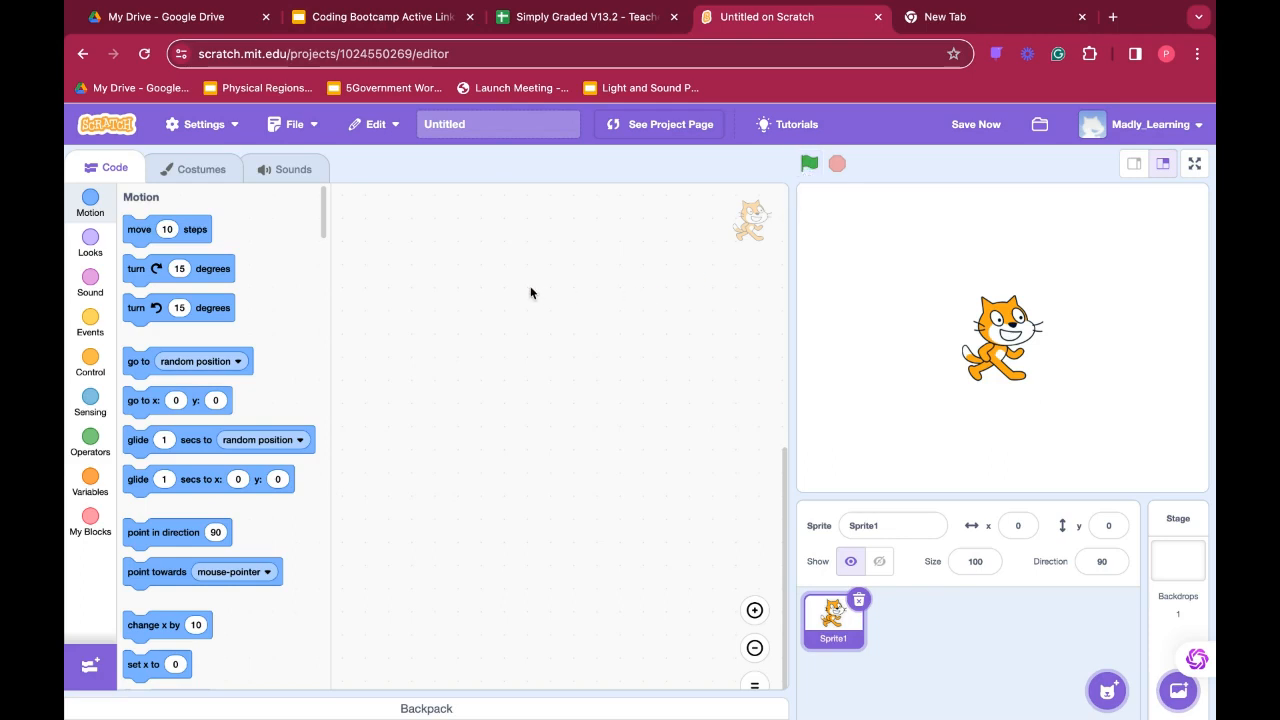
{"action": "mouse_move", "coordinate": [563, 311]}
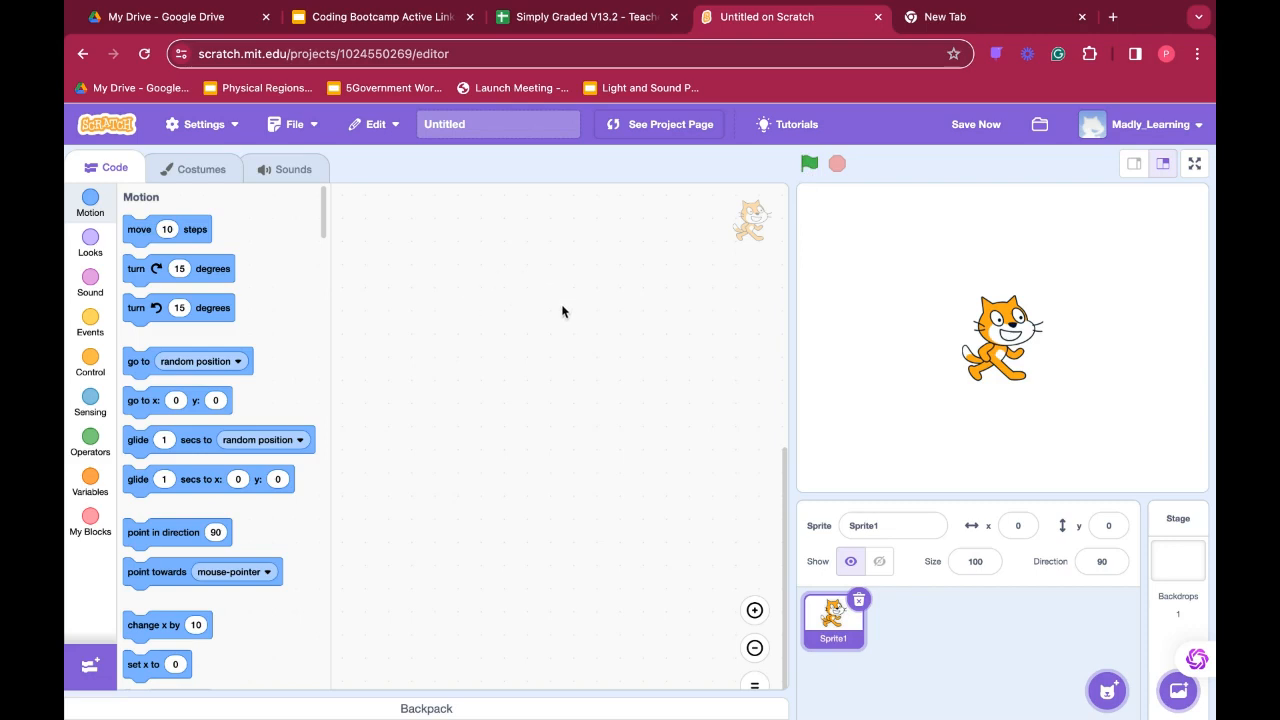
{"action": "mouse_move", "coordinate": [837, 164]}
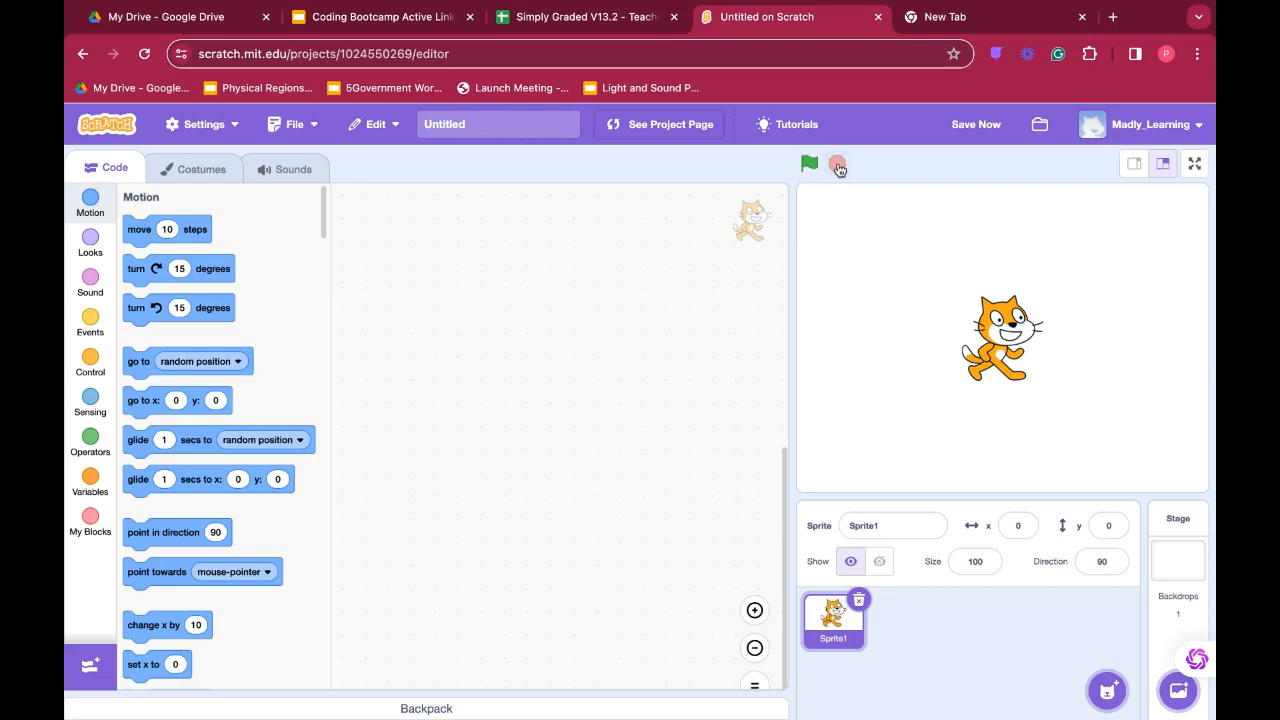
{"action": "mouse_move", "coordinate": [838, 164]}
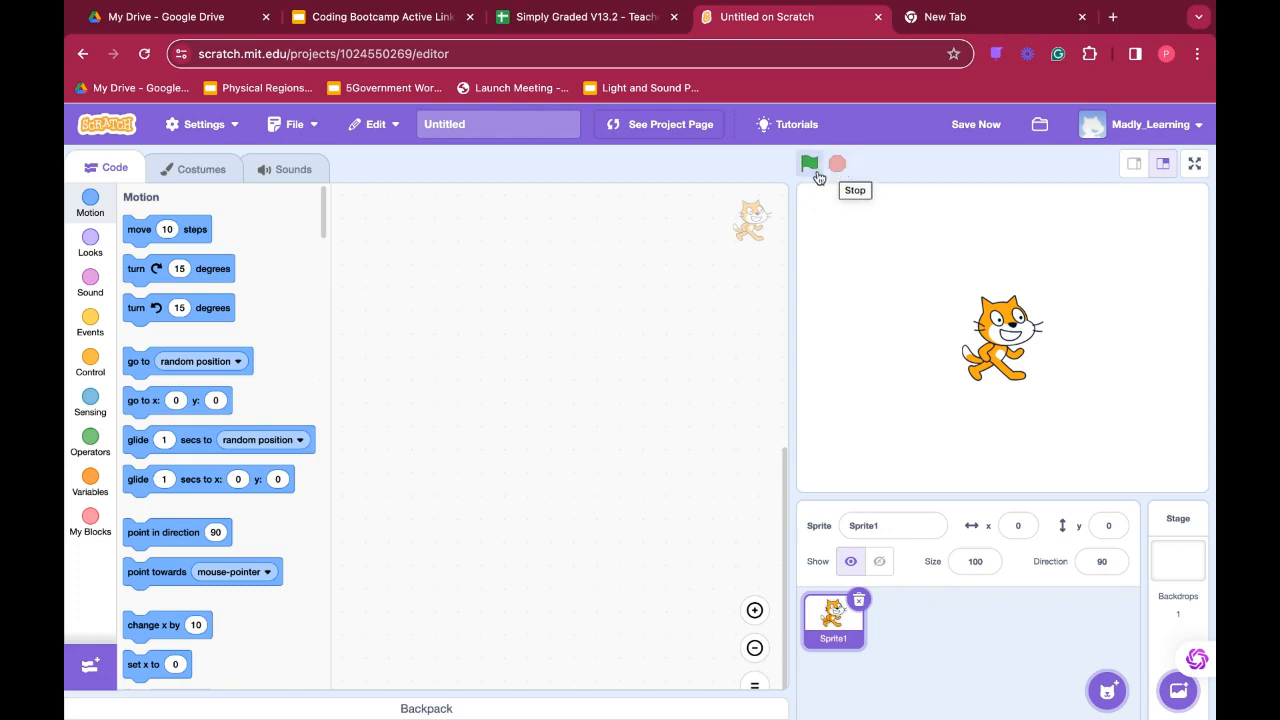
{"action": "mouse_move", "coordinate": [600, 350]}
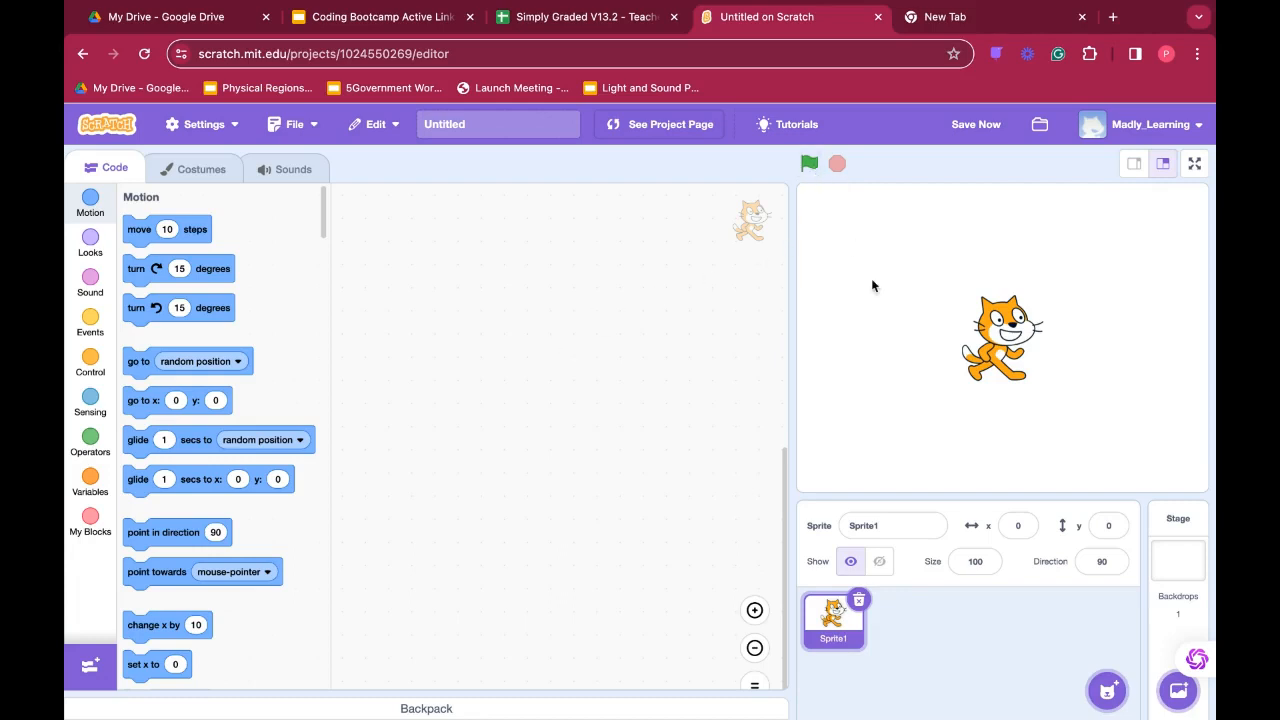
{"action": "mouse_move", "coordinate": [228, 198]}
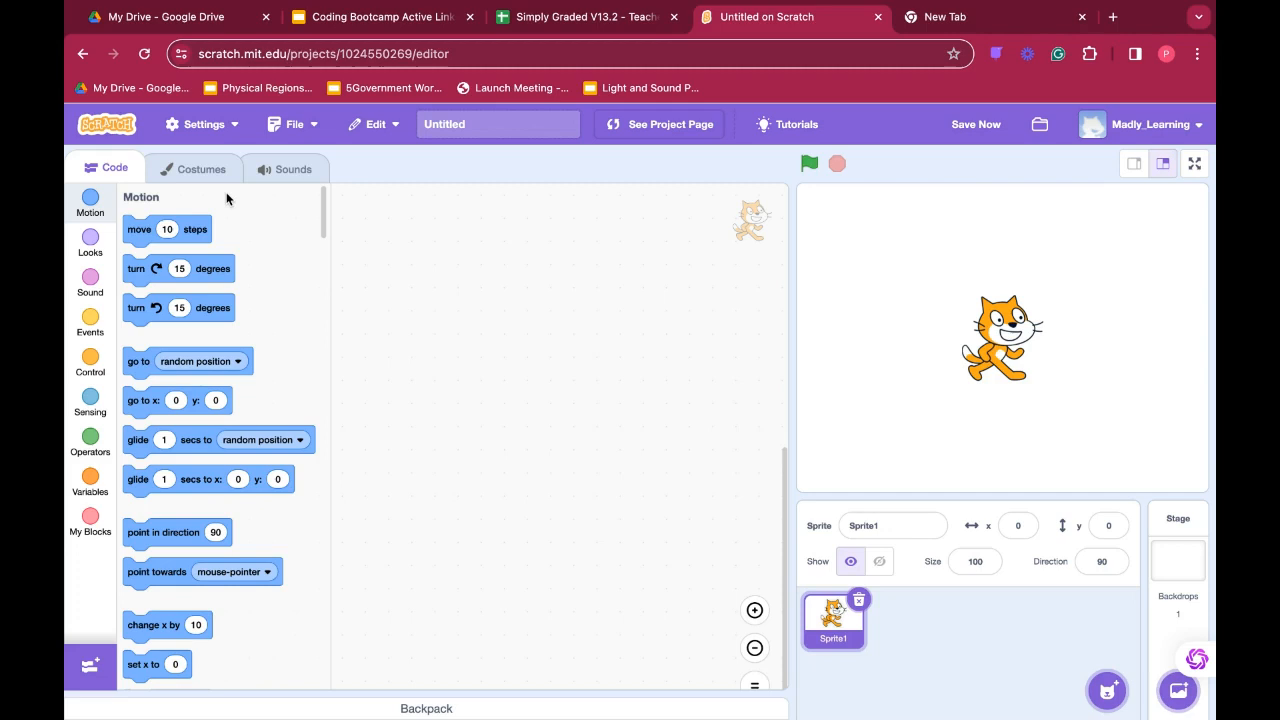
{"action": "mouse_move", "coordinate": [200, 169]}
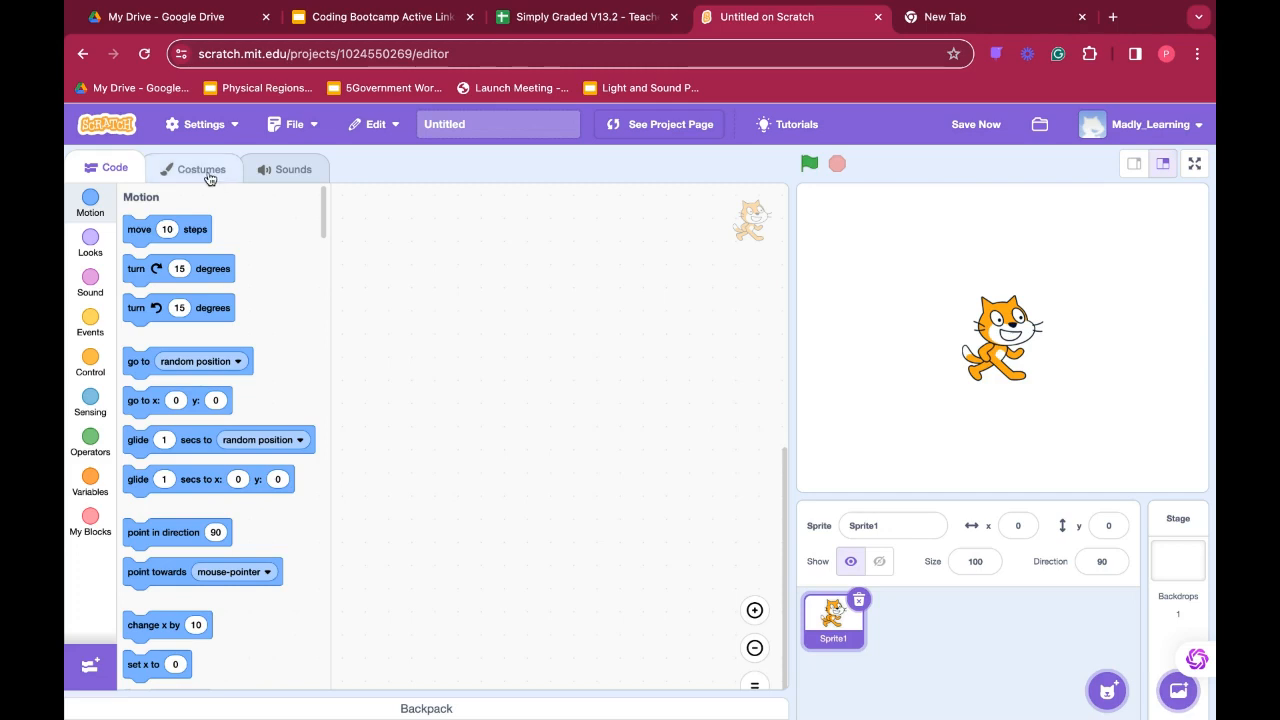
{"action": "mouse_move", "coordinate": [204, 175]}
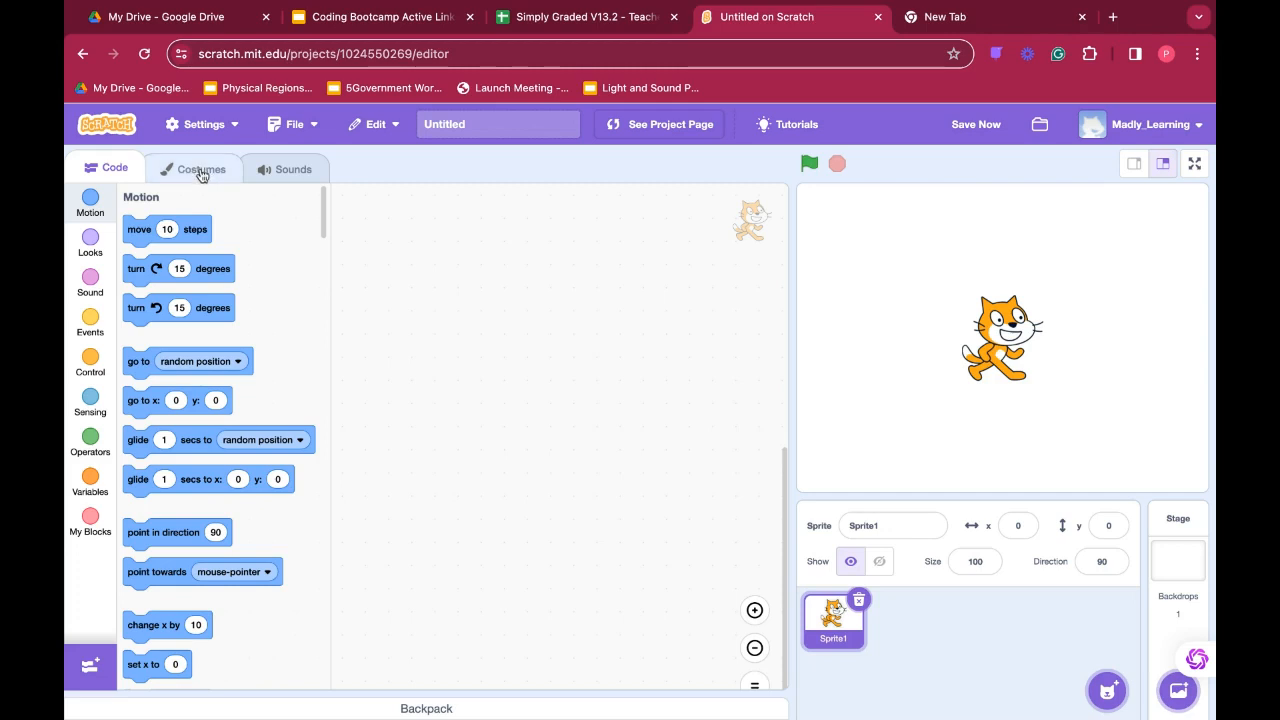
Show the cat's costumes and toggle between costume1 and costume2, leaving costume2 current.
{"action": "left_click", "coordinate": [200, 169]}
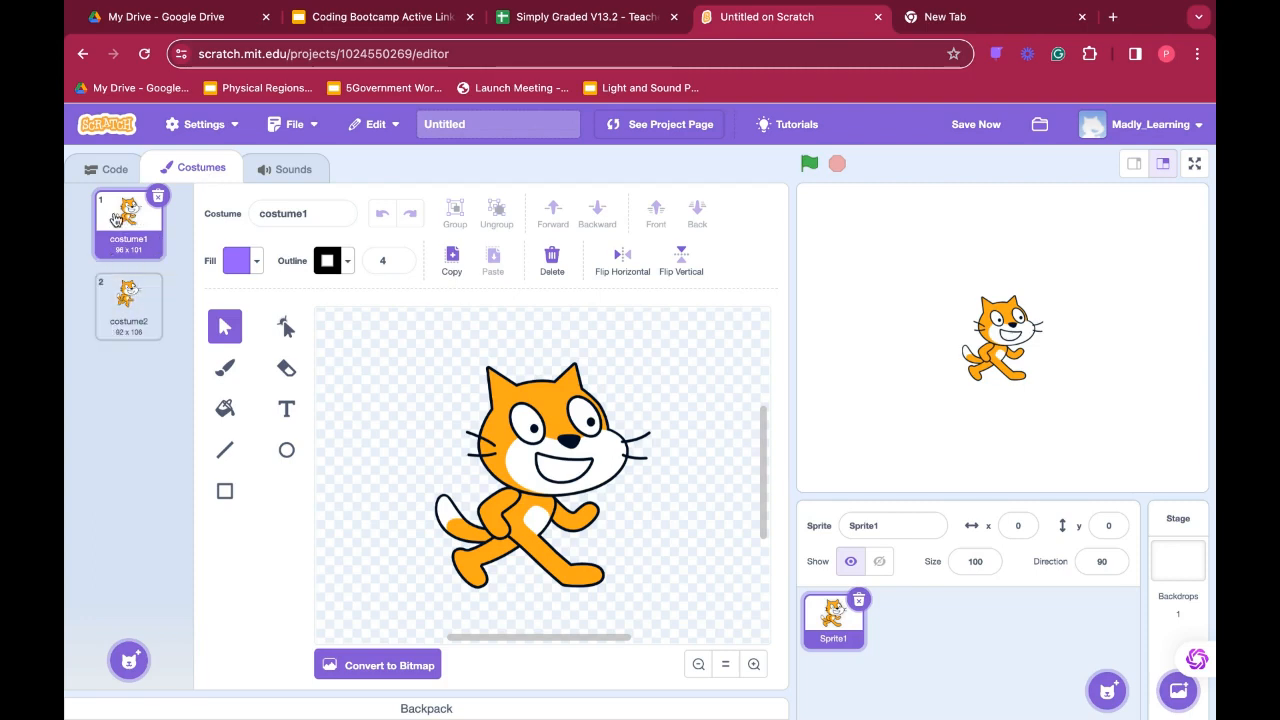
{"action": "mouse_move", "coordinate": [115, 220]}
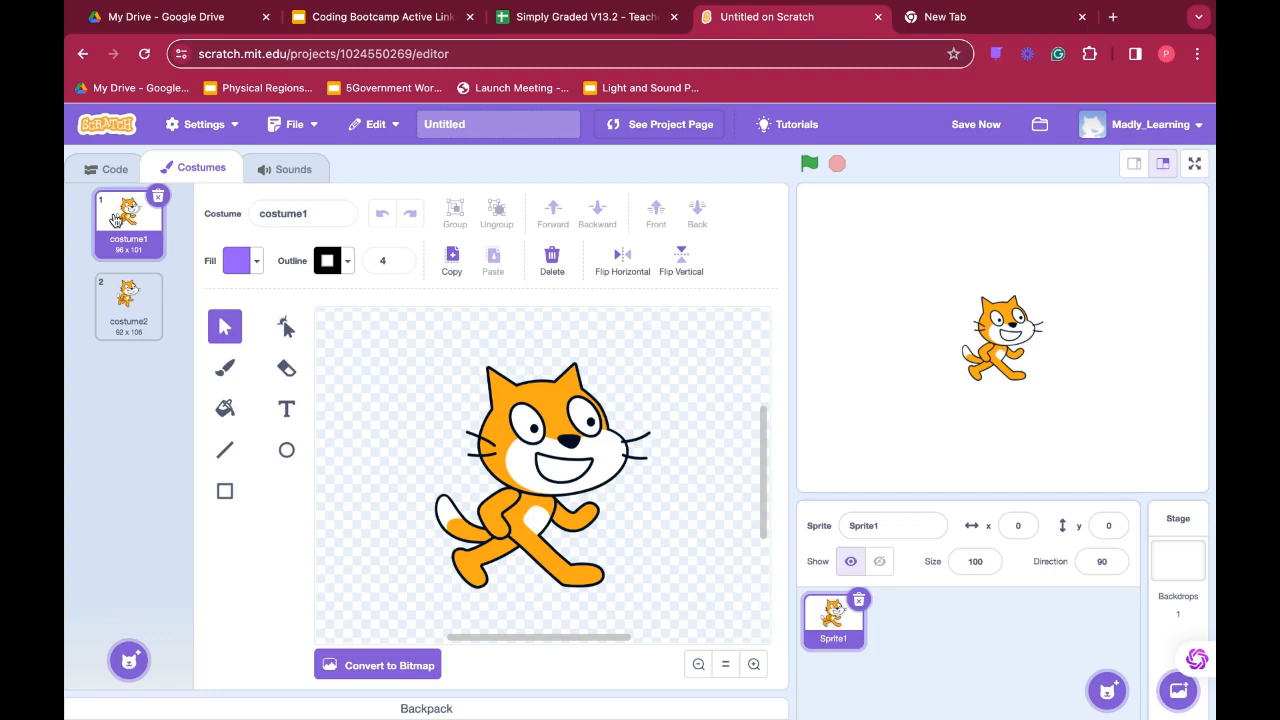
{"action": "left_click", "coordinate": [128, 305]}
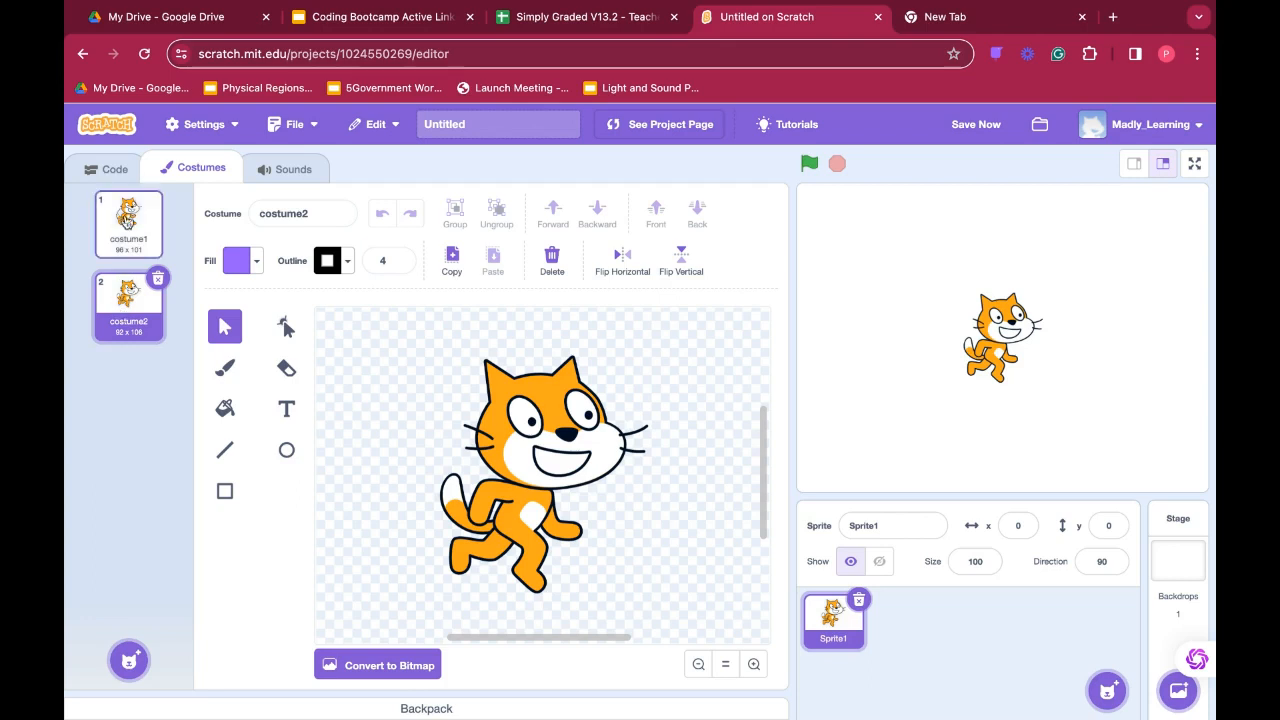
{"action": "left_click", "coordinate": [128, 224]}
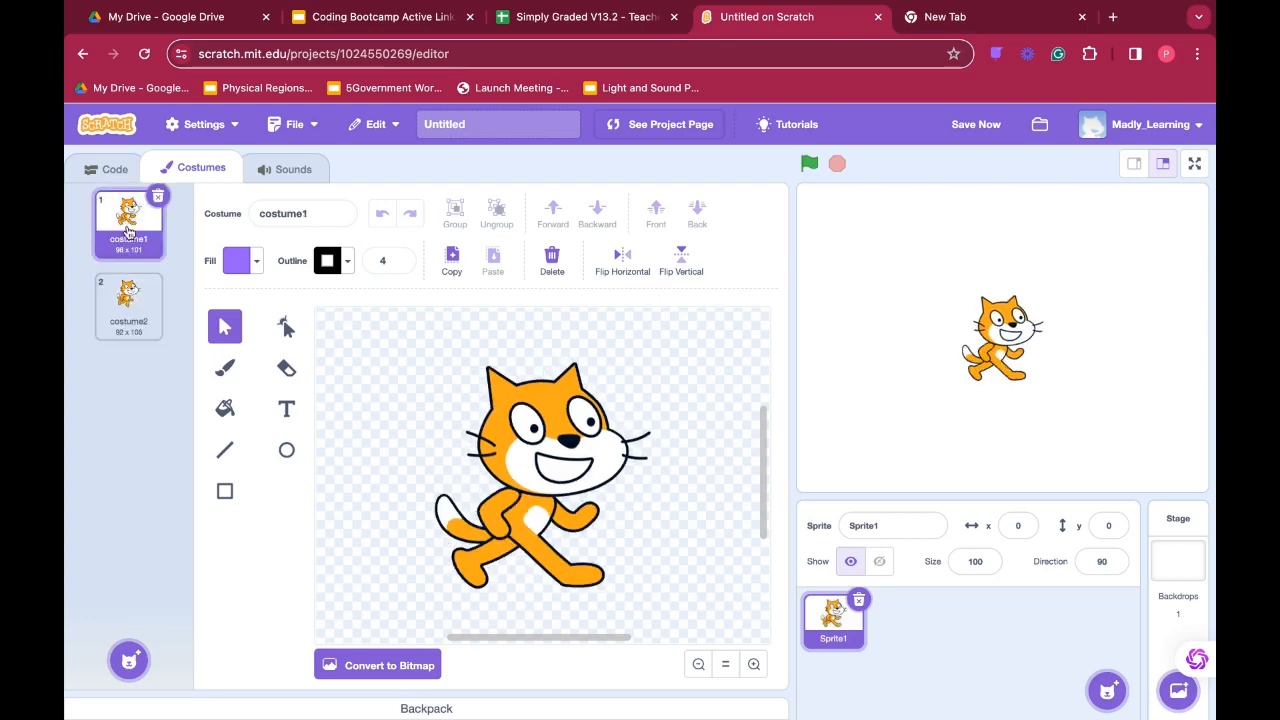
{"action": "left_click", "coordinate": [128, 305]}
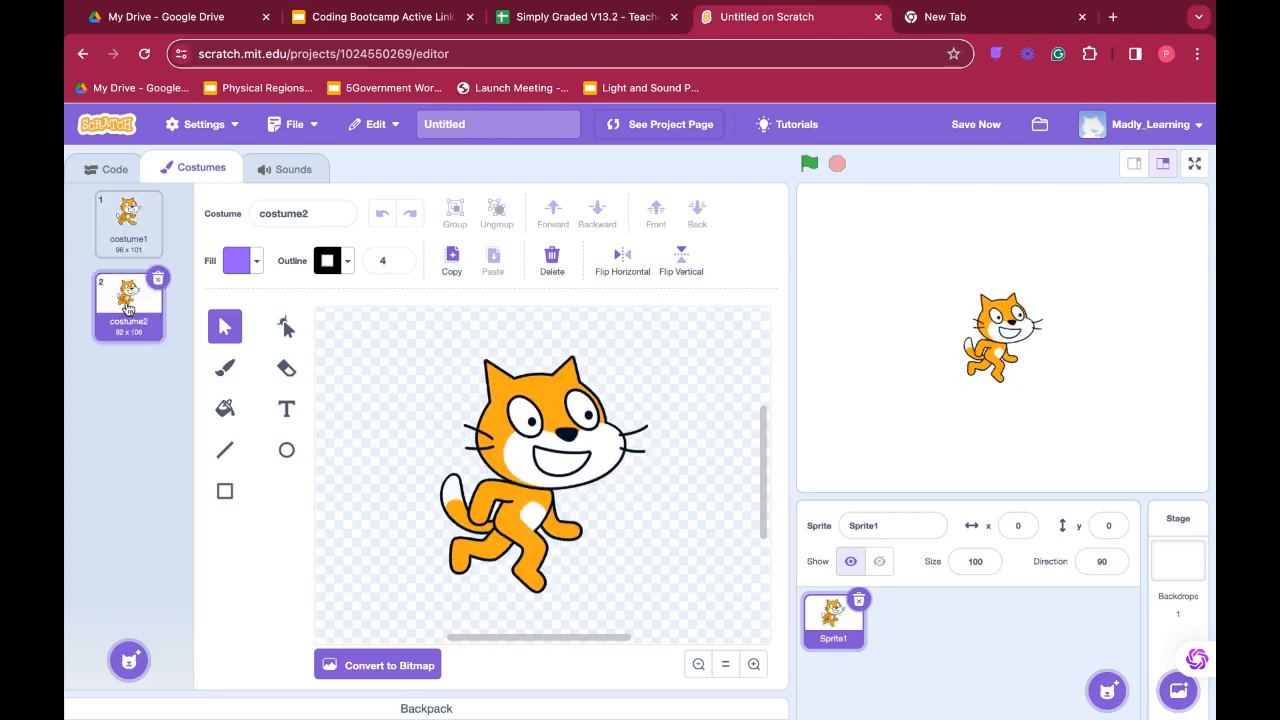
{"action": "left_click", "coordinate": [128, 224]}
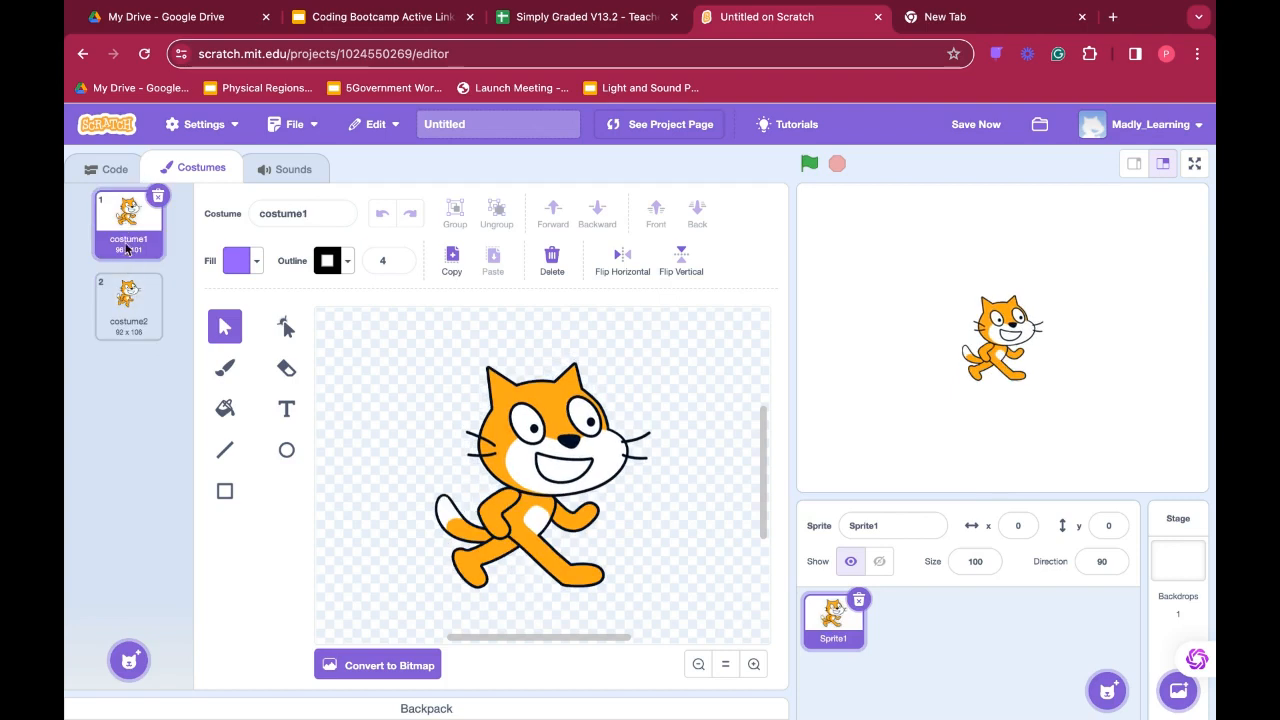
{"action": "left_click", "coordinate": [128, 307]}
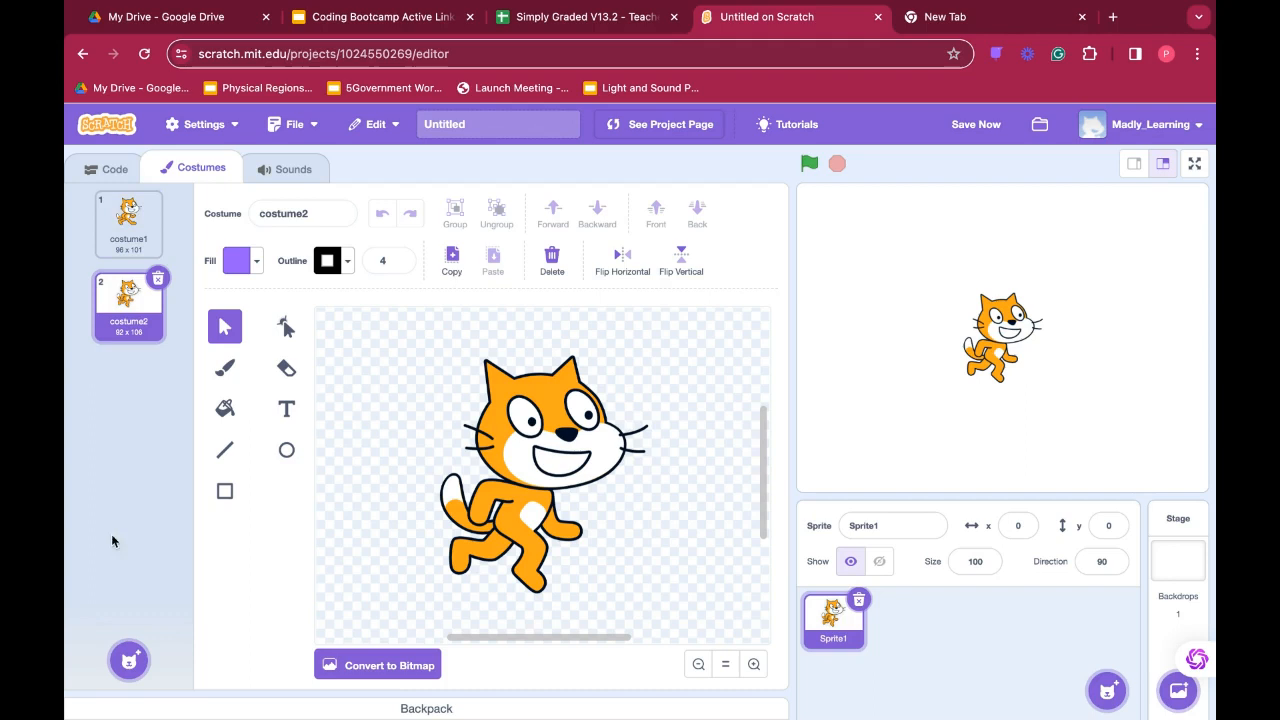
{"action": "mouse_move", "coordinate": [128, 660]}
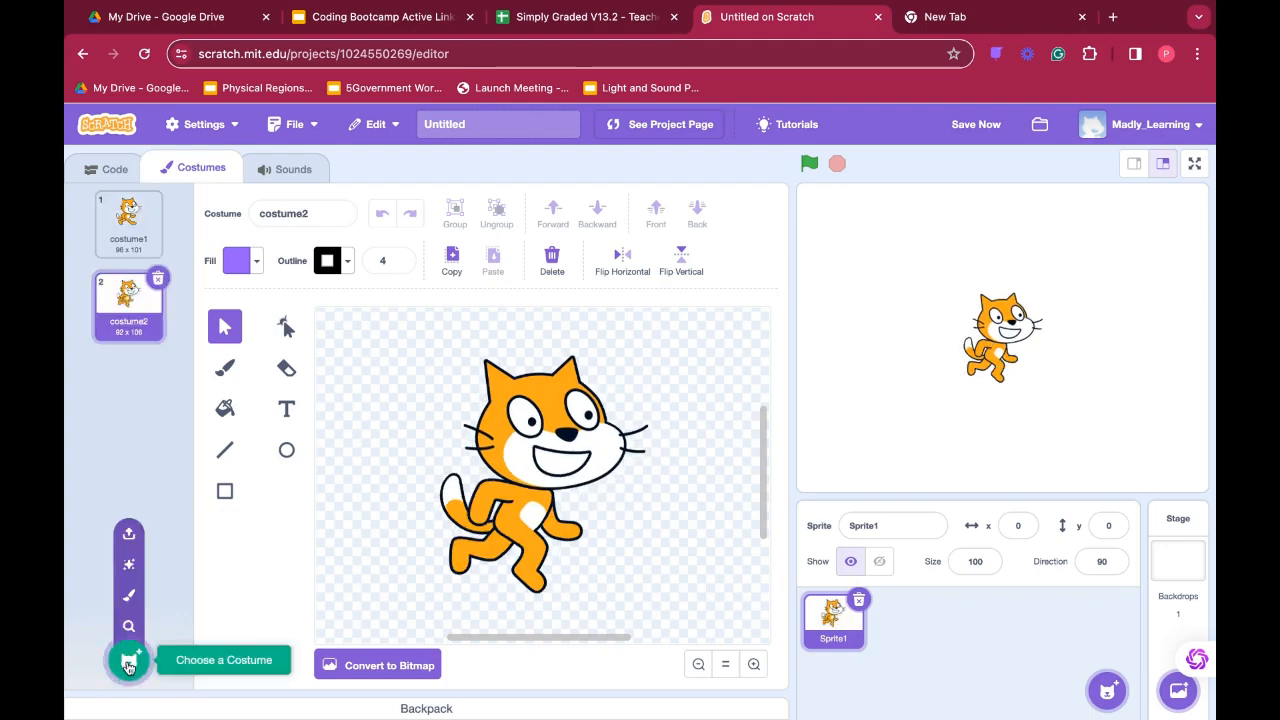
Browse the costume library's Casey and Cat entries.
{"action": "left_click", "coordinate": [128, 660]}
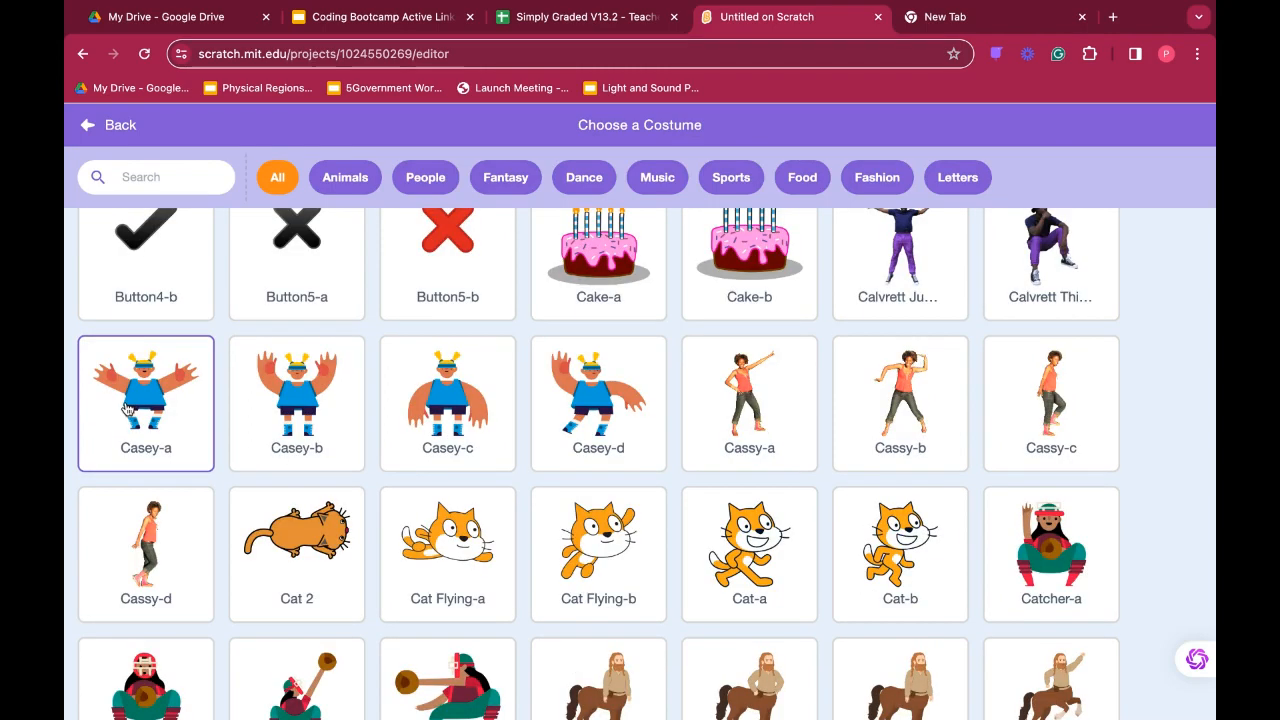
{"action": "mouse_move", "coordinate": [183, 410]}
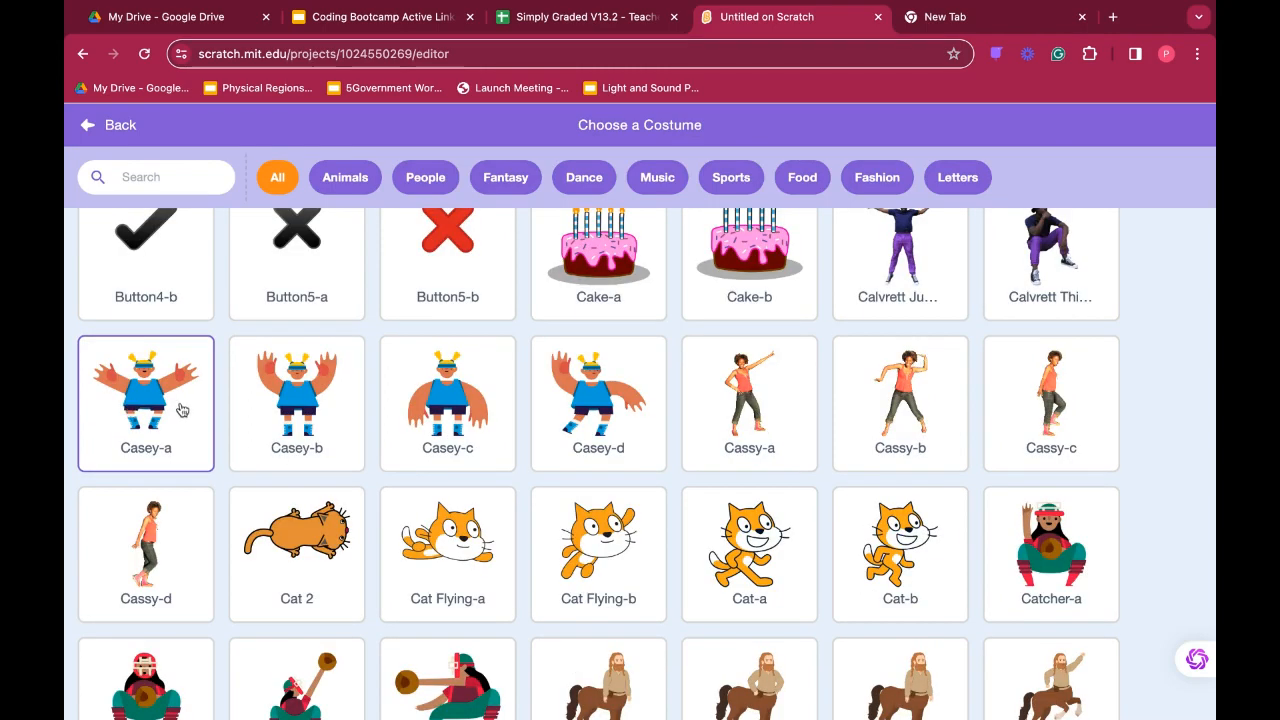
{"action": "left_click", "coordinate": [296, 400]}
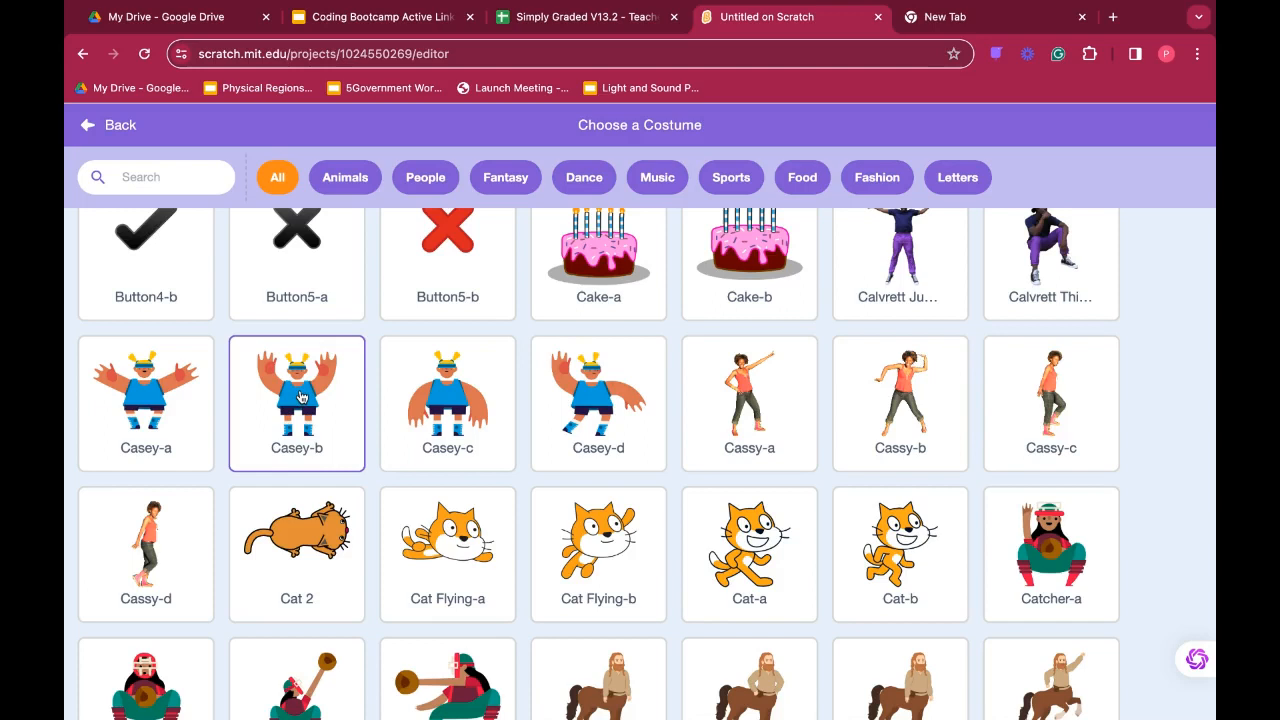
{"action": "left_click", "coordinate": [598, 400]}
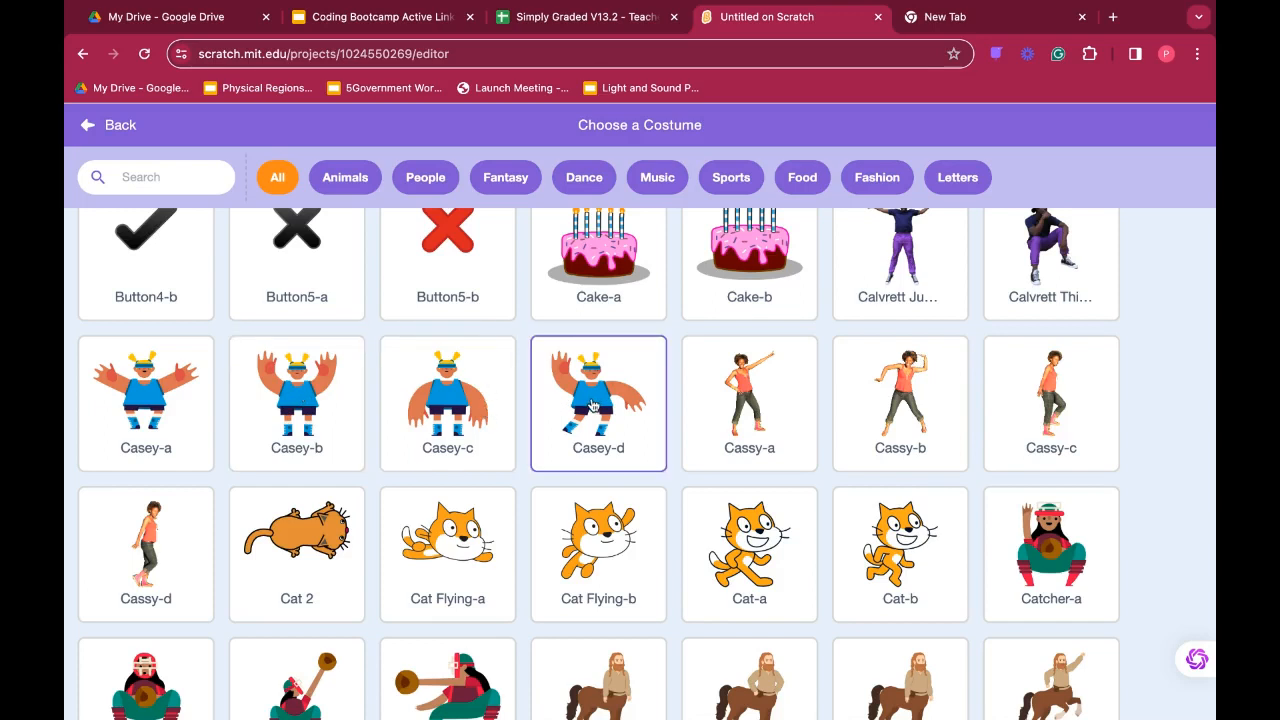
{"action": "left_click", "coordinate": [447, 553]}
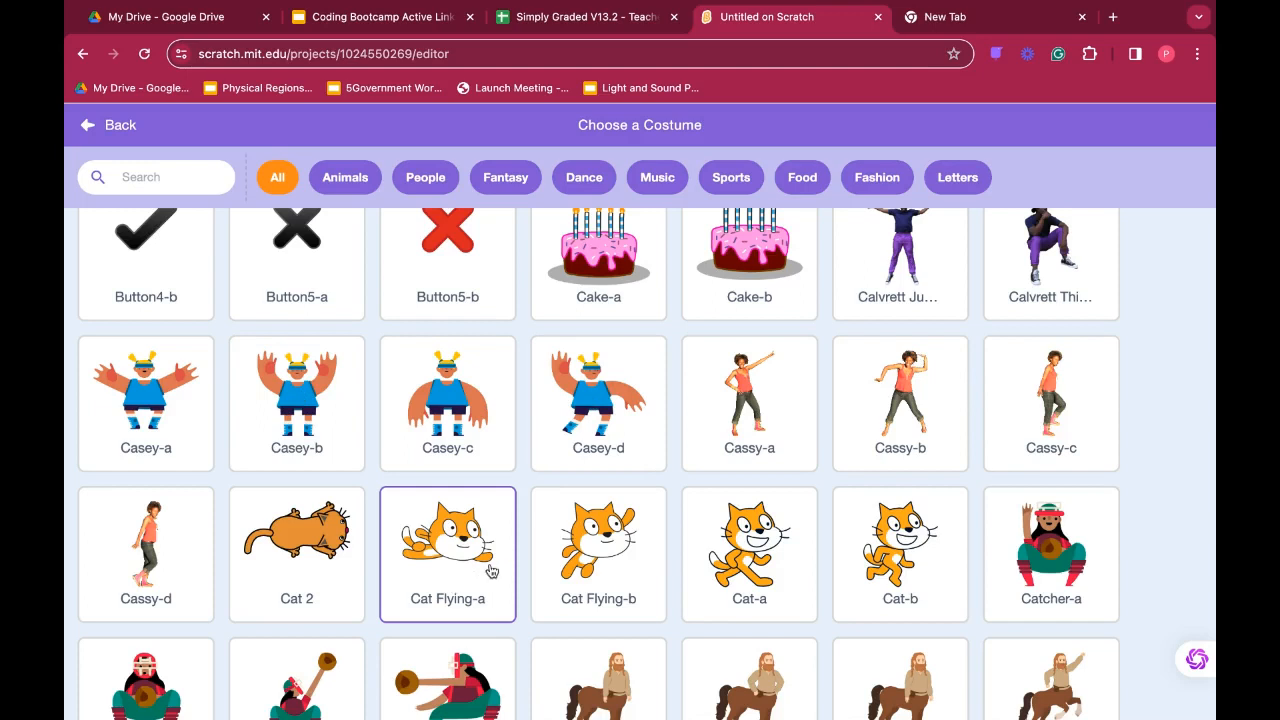
{"action": "mouse_move", "coordinate": [472, 578]}
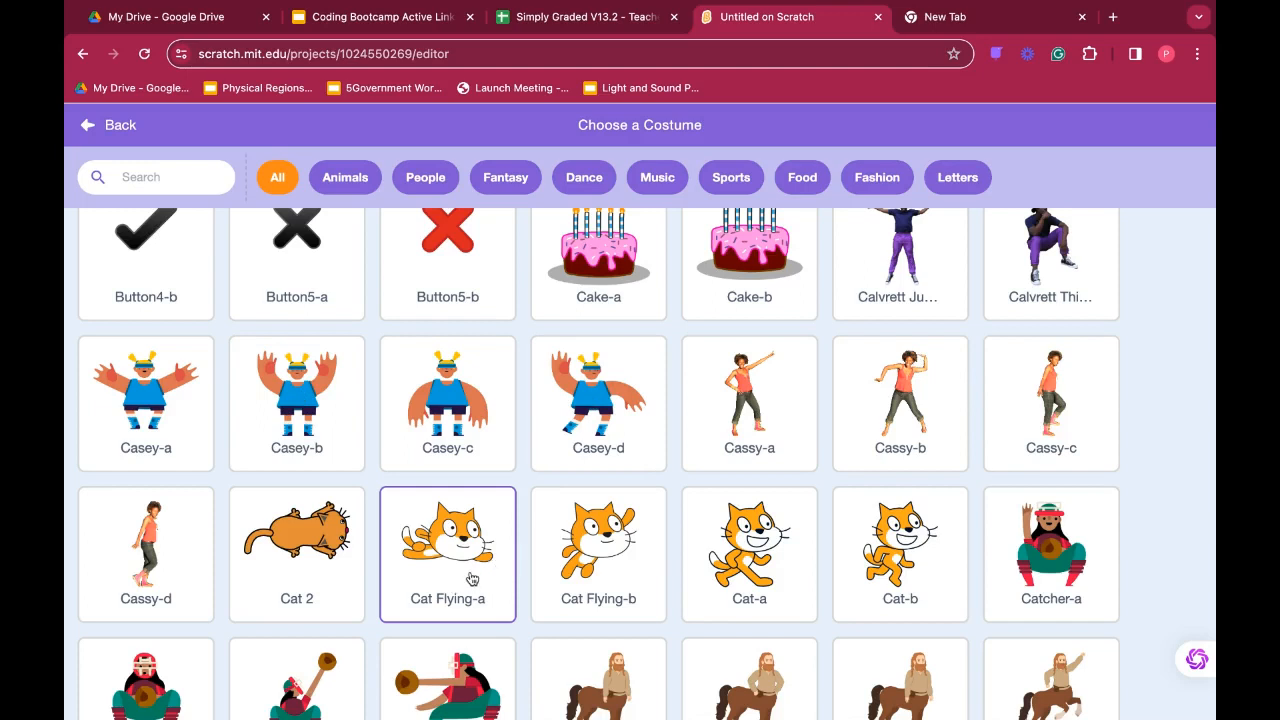
Continue across the Cat costume row and scroll down toward the Centaur and Champ99 costumes.
{"action": "left_click", "coordinate": [598, 553]}
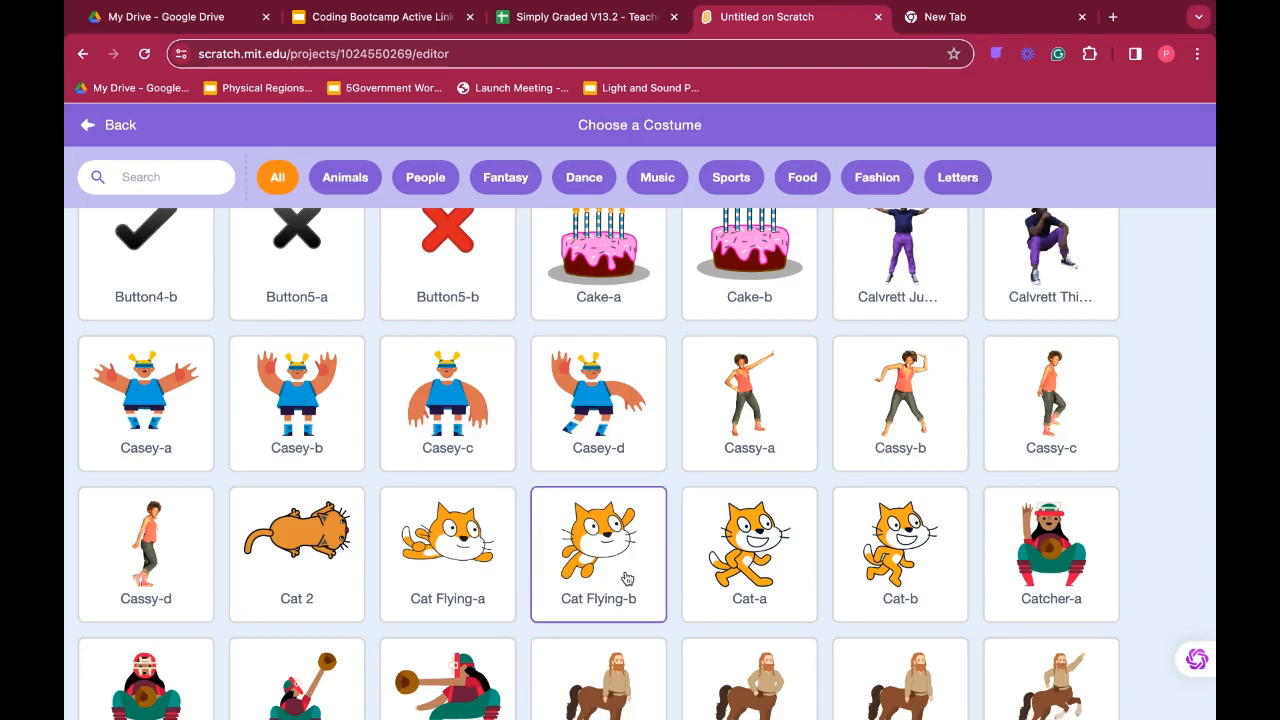
{"action": "left_click", "coordinate": [749, 553]}
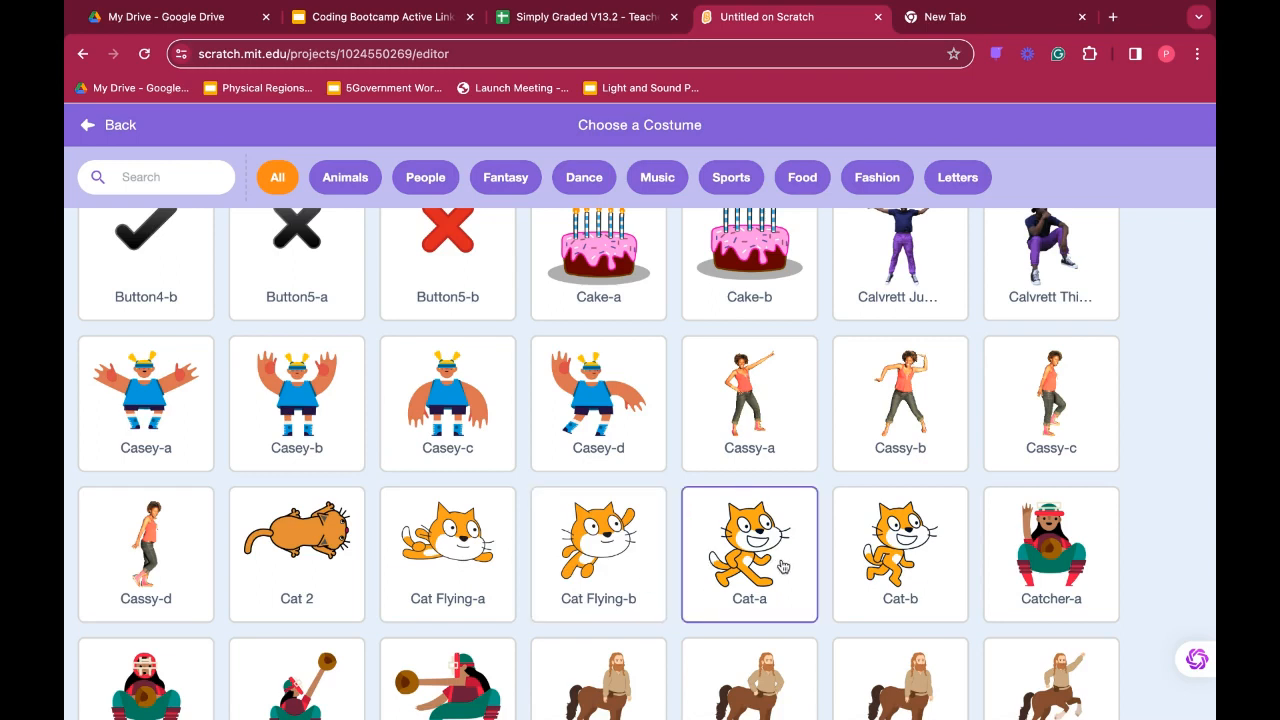
{"action": "left_click", "coordinate": [899, 554]}
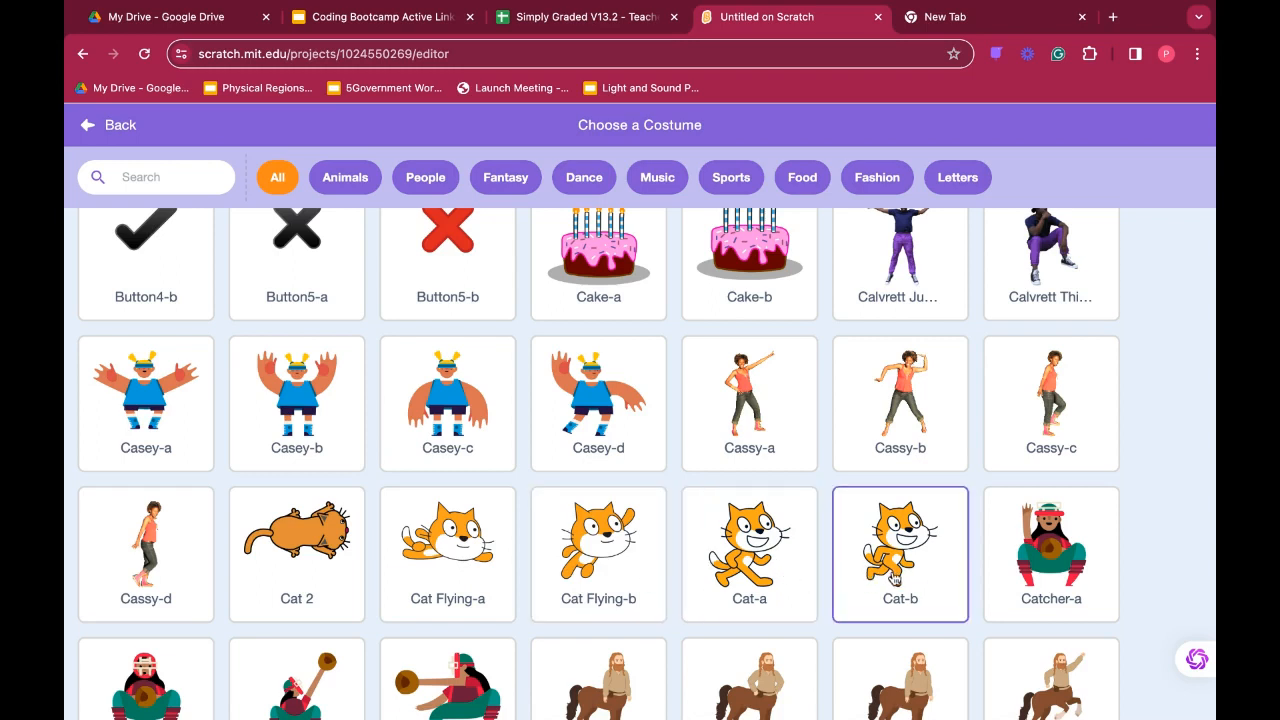
{"action": "left_click", "coordinate": [749, 554]}
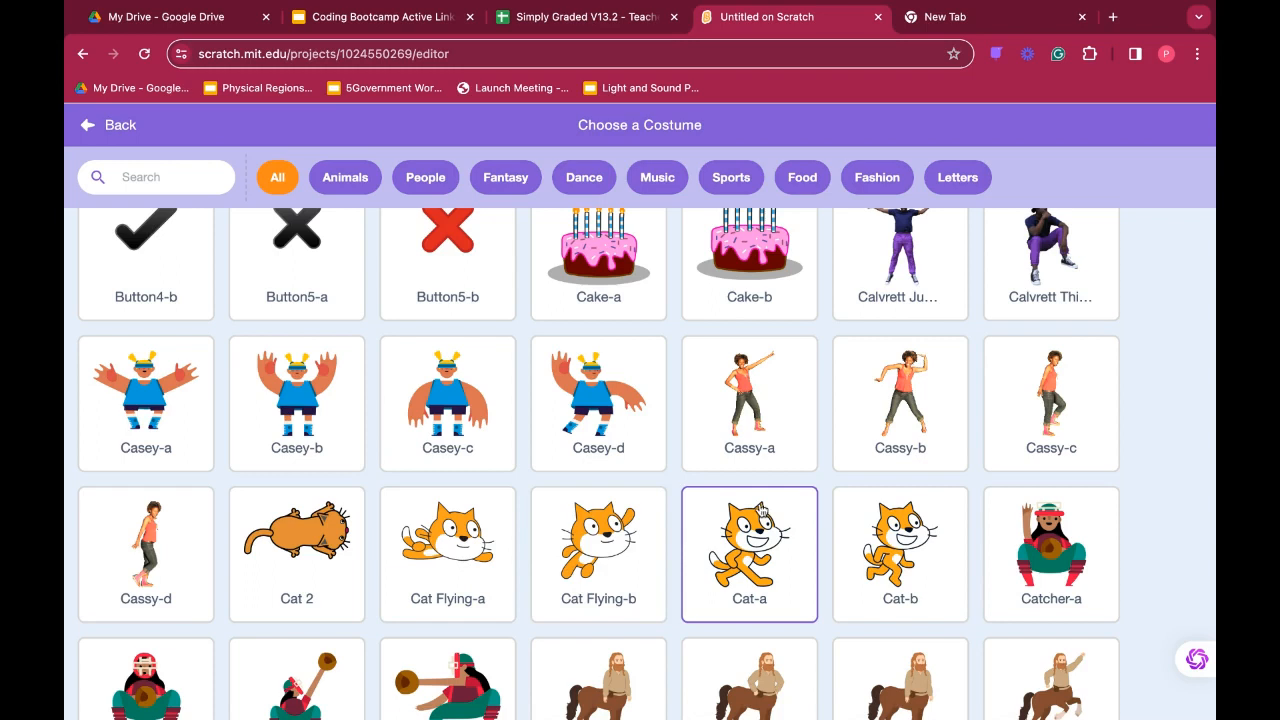
{"action": "scroll", "scroll_direction": "down", "scroll_amount": 3}
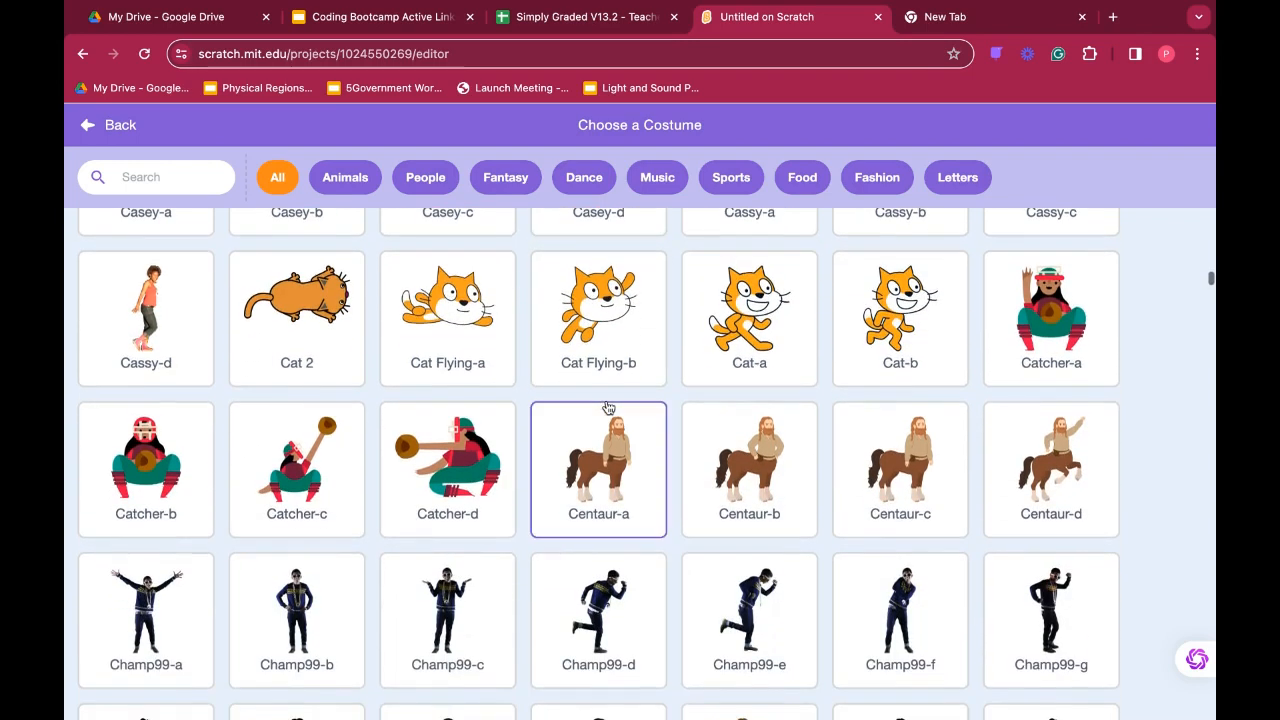
{"action": "mouse_move", "coordinate": [456, 407]}
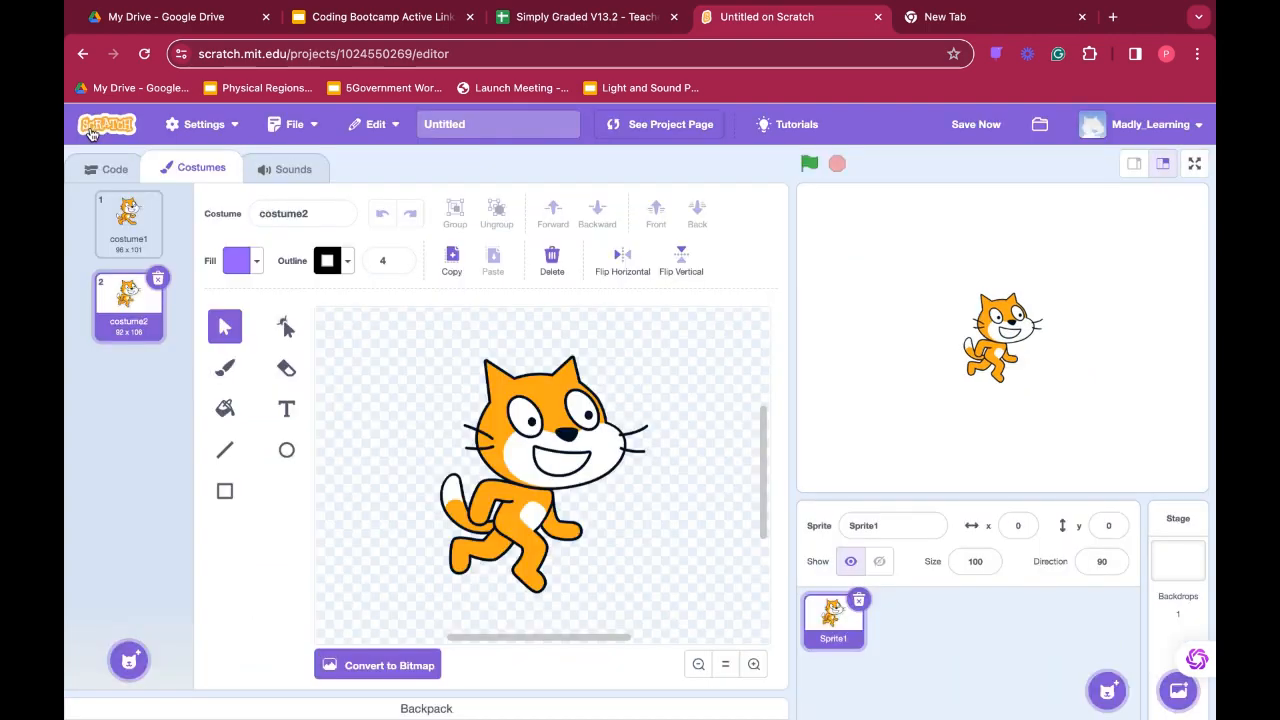
Return to the cat sprite's empty code area, leaving the costume library with nothing added.
{"action": "left_click", "coordinate": [114, 168]}
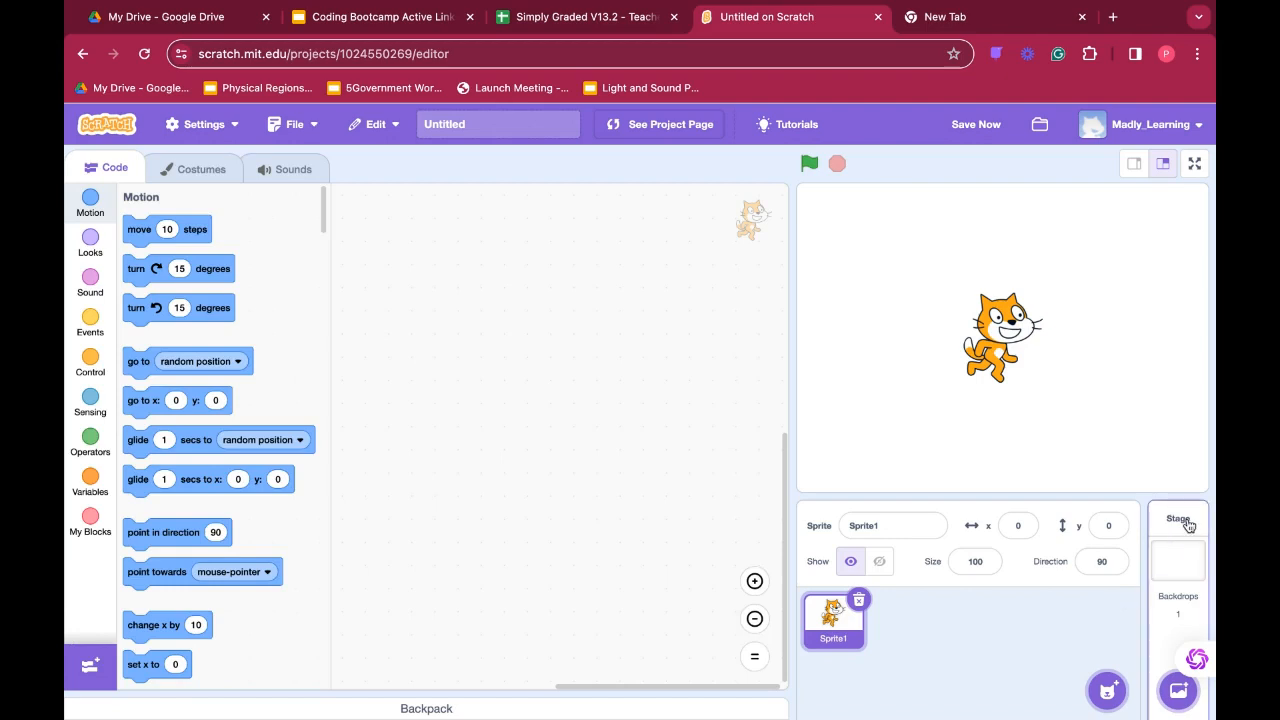
{"action": "mouse_move", "coordinate": [1189, 526]}
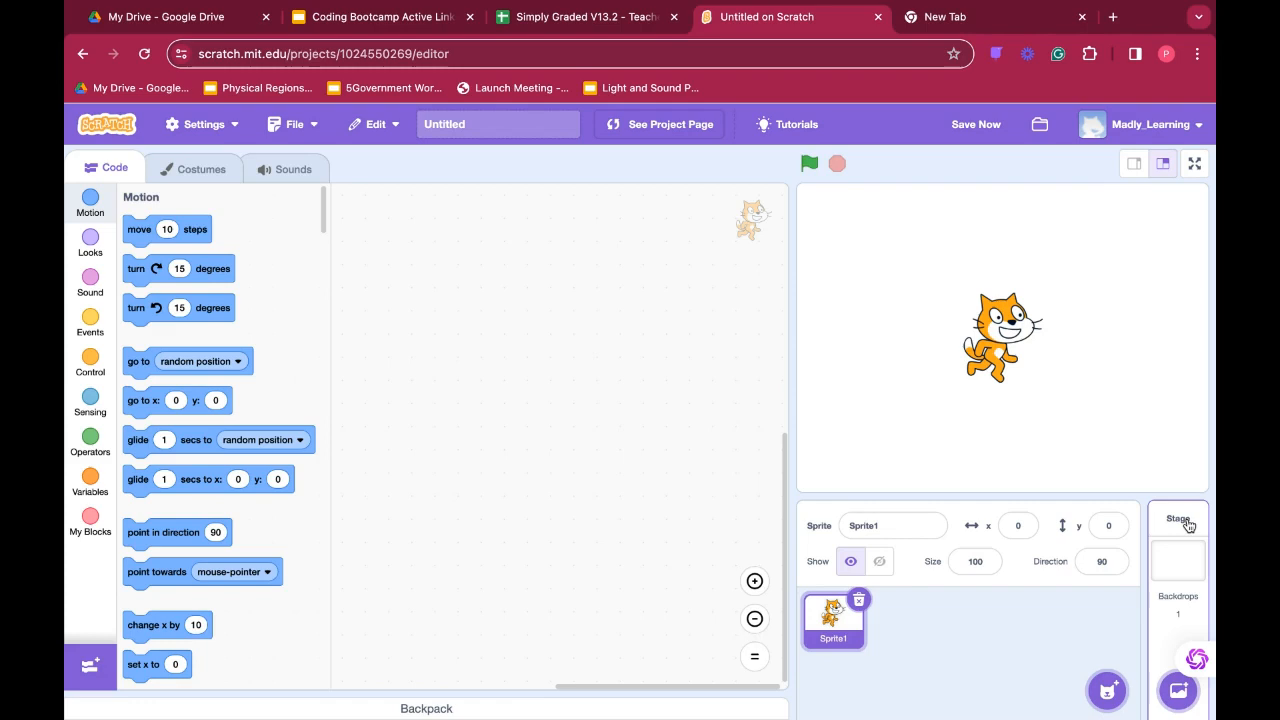
{"action": "mouse_move", "coordinate": [1189, 527]}
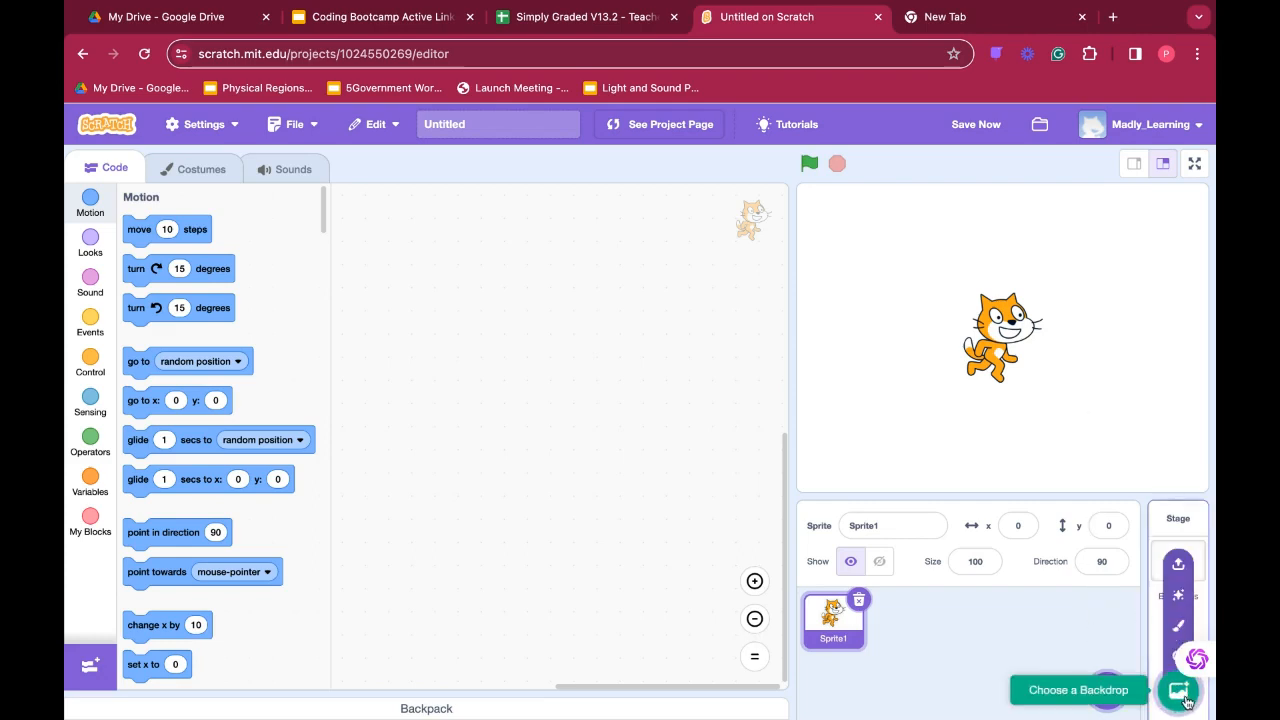
Choose Blue Sky from the backdrop library so it fills the stage behind the cat.
{"action": "left_click", "coordinate": [1179, 690]}
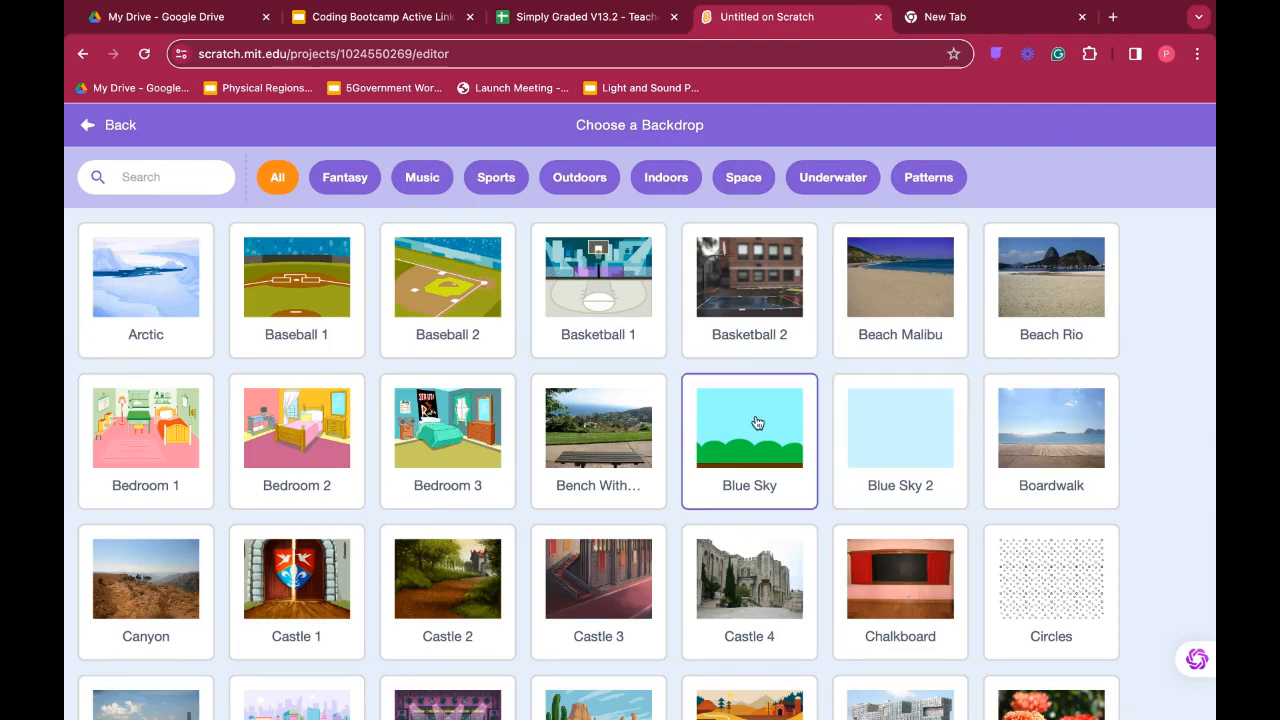
{"action": "mouse_move", "coordinate": [741, 418]}
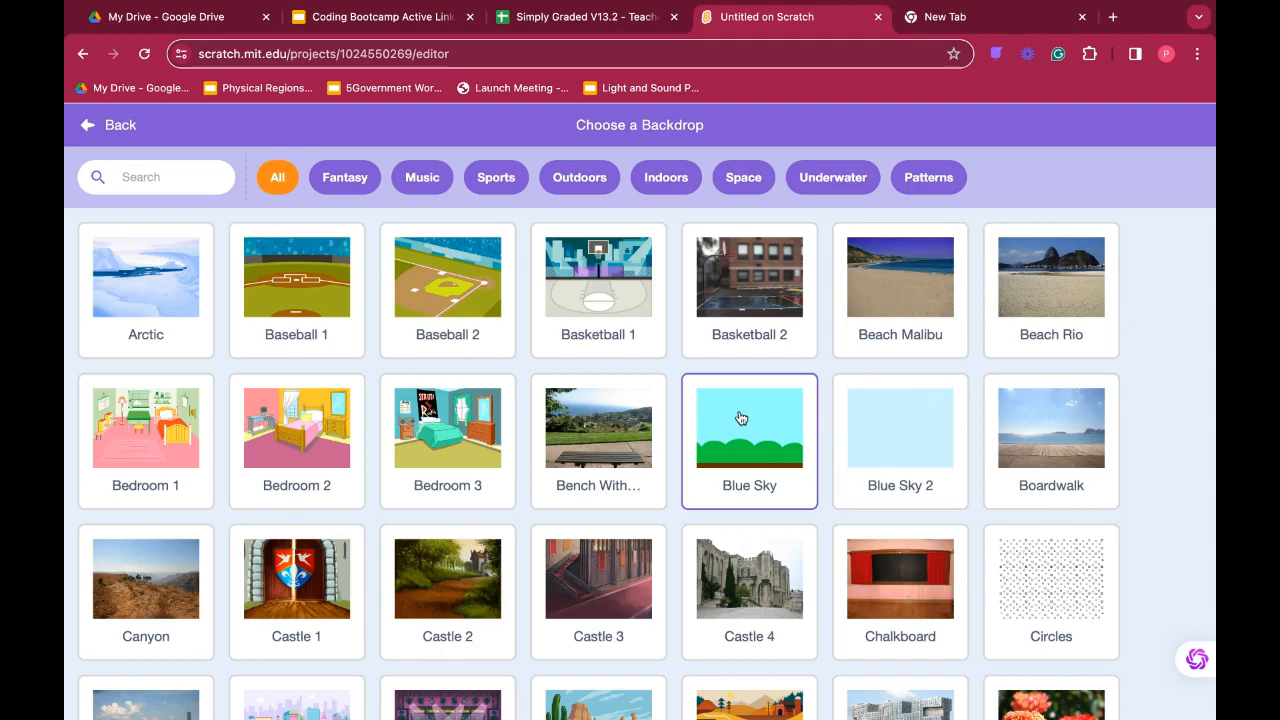
{"action": "left_click", "coordinate": [749, 428]}
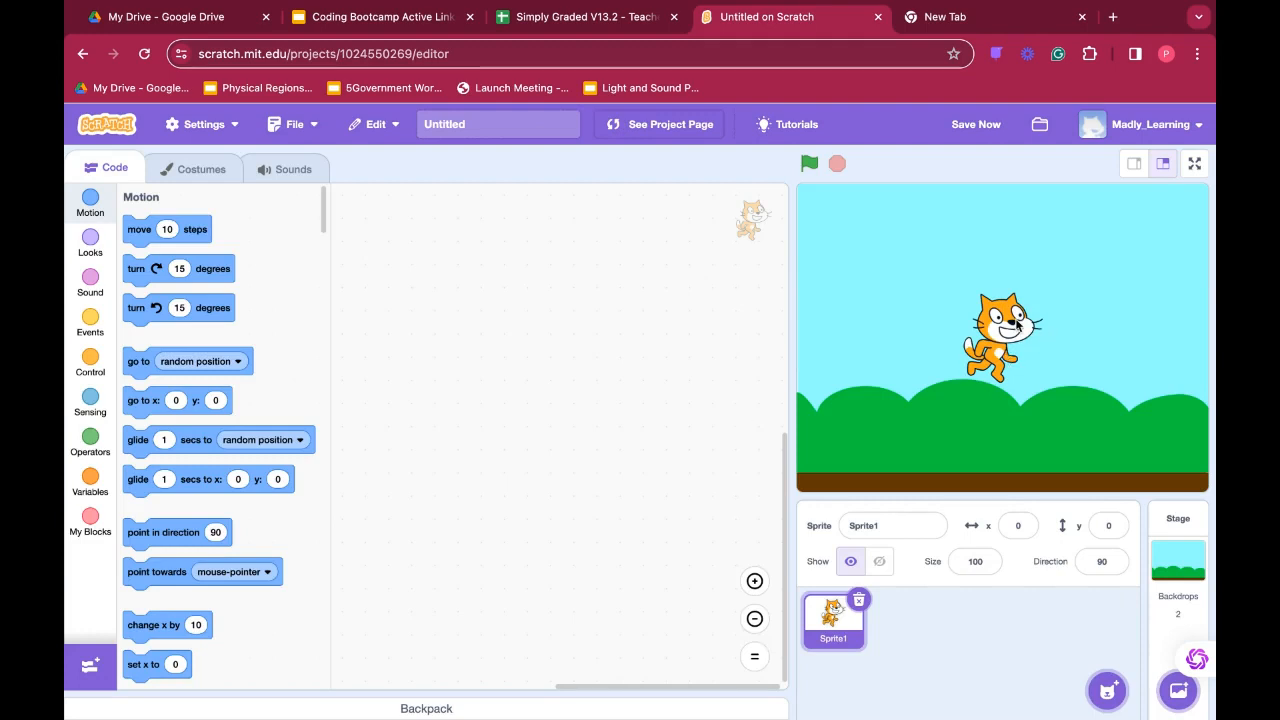
{"action": "left_click", "coordinate": [879, 561]}
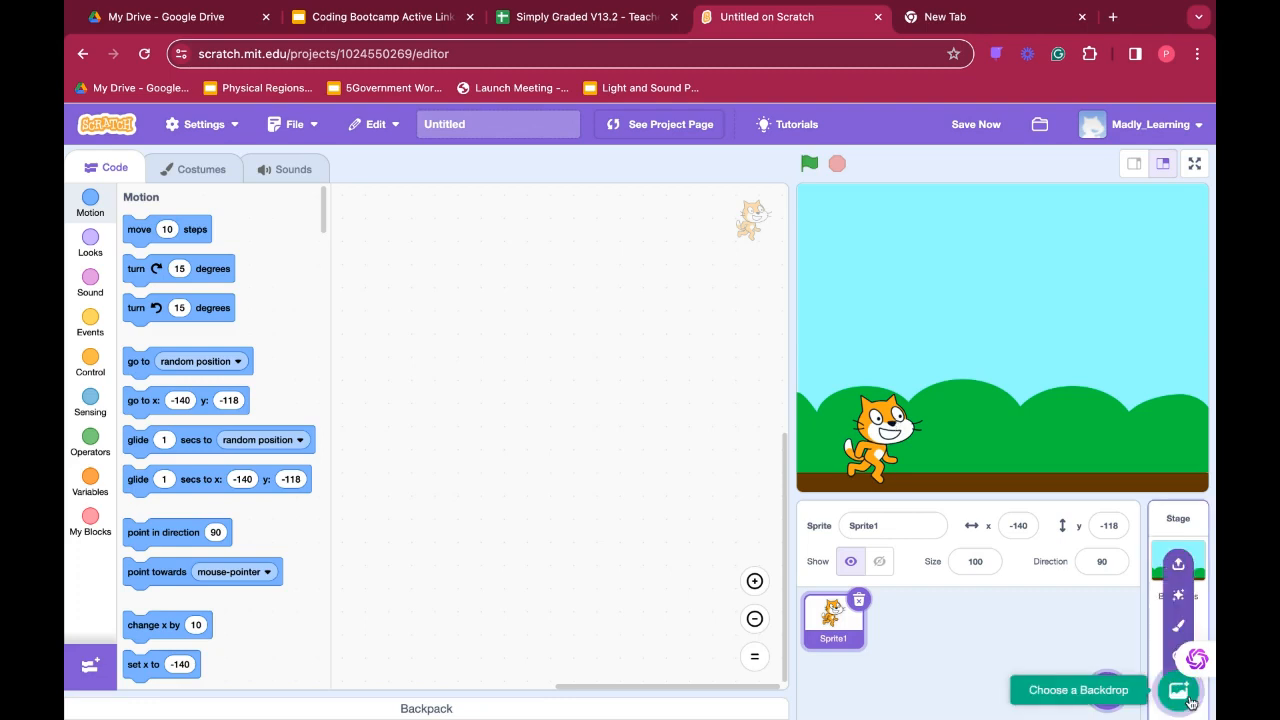
{"action": "mouse_move", "coordinate": [1178, 564]}
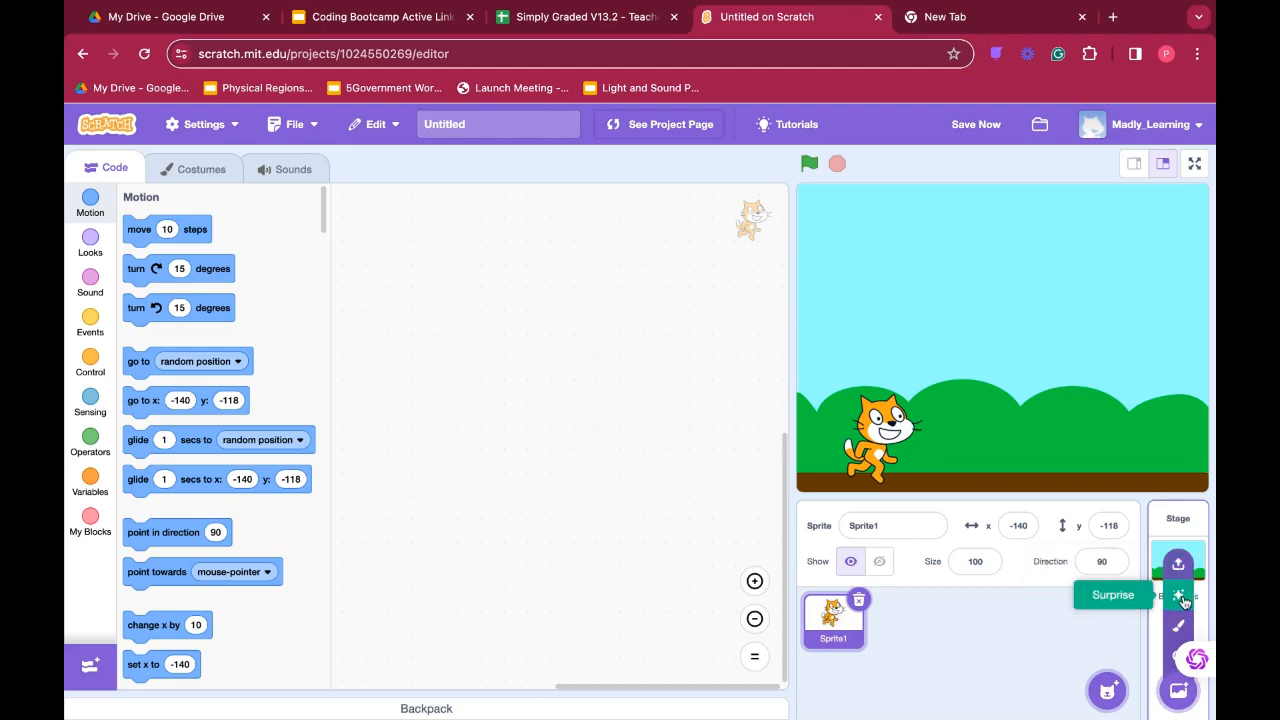
{"action": "mouse_move", "coordinate": [1178, 626]}
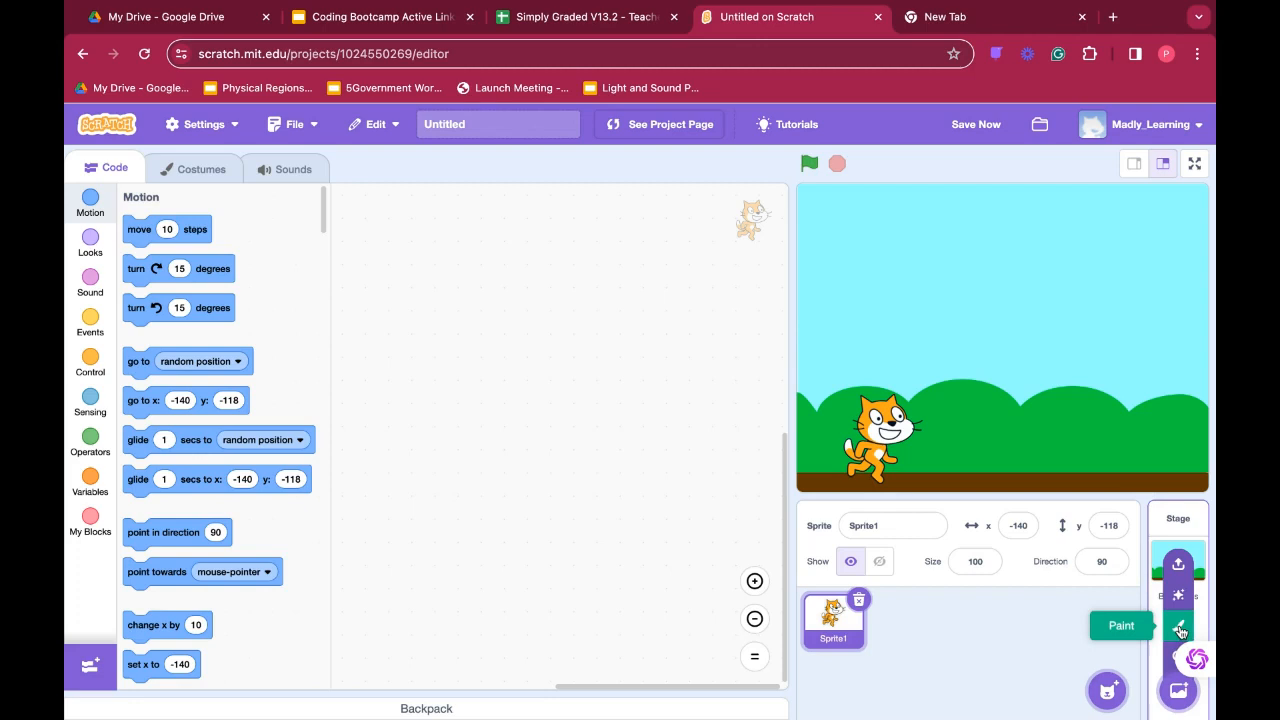
{"action": "mouse_move", "coordinate": [1178, 690]}
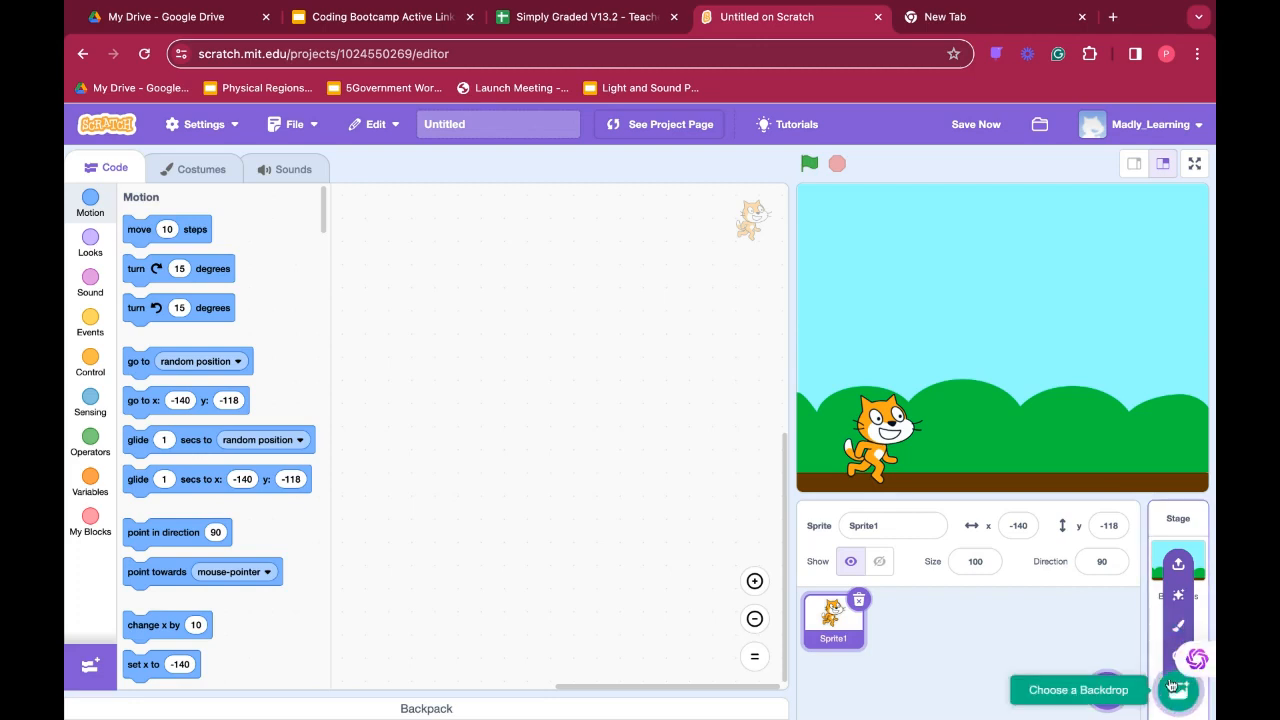